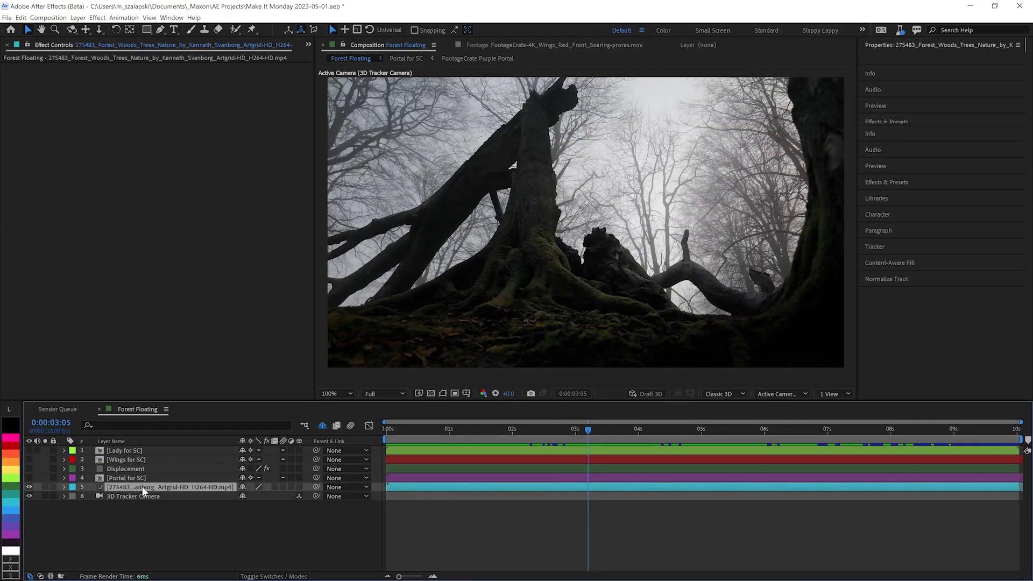
- Show the Portal, Wings and Lady layers over the forest, then inspect Displacement's noise settings
left_click(802, 429)
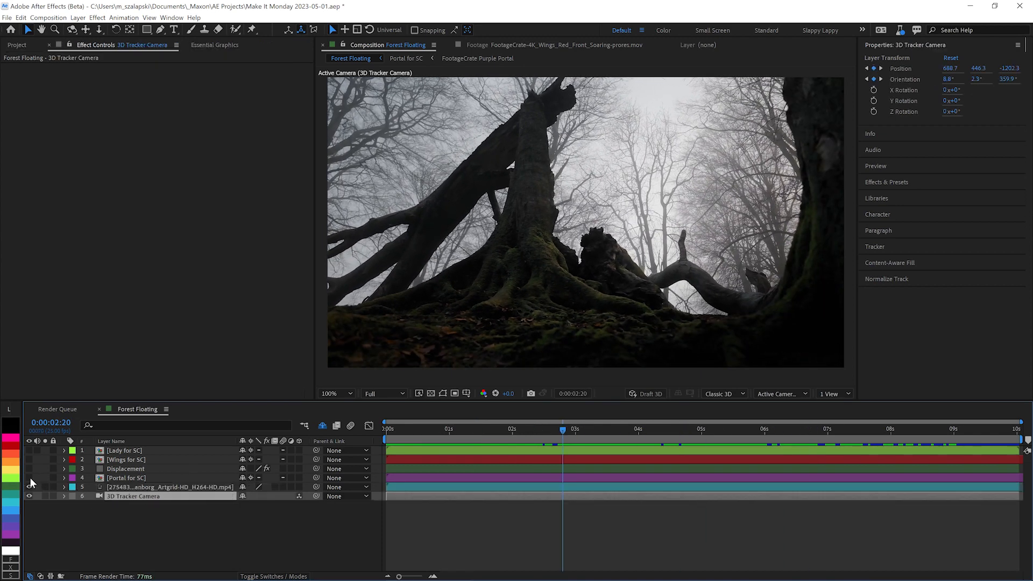
left_click(29, 459)
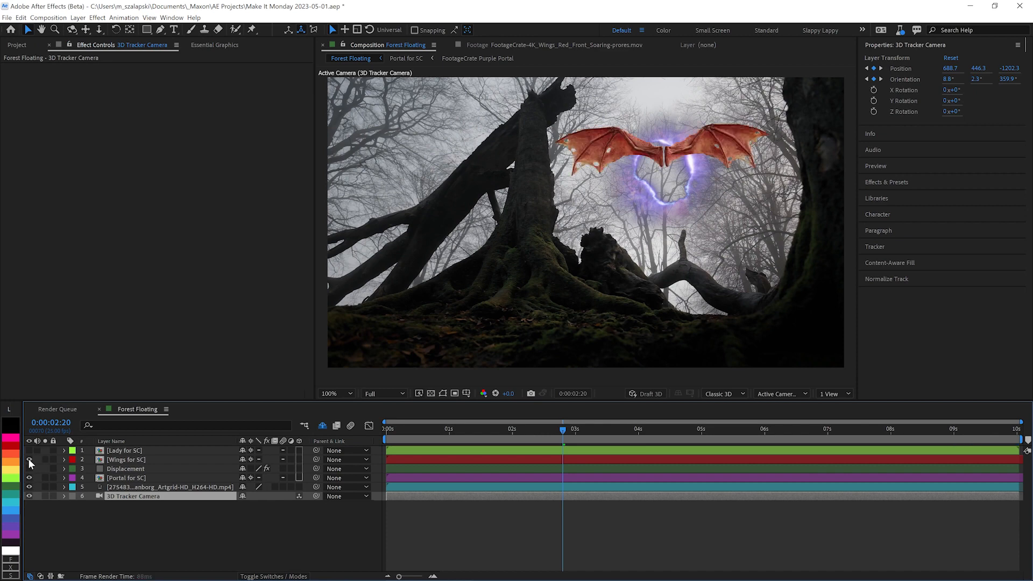
left_click(28, 451)
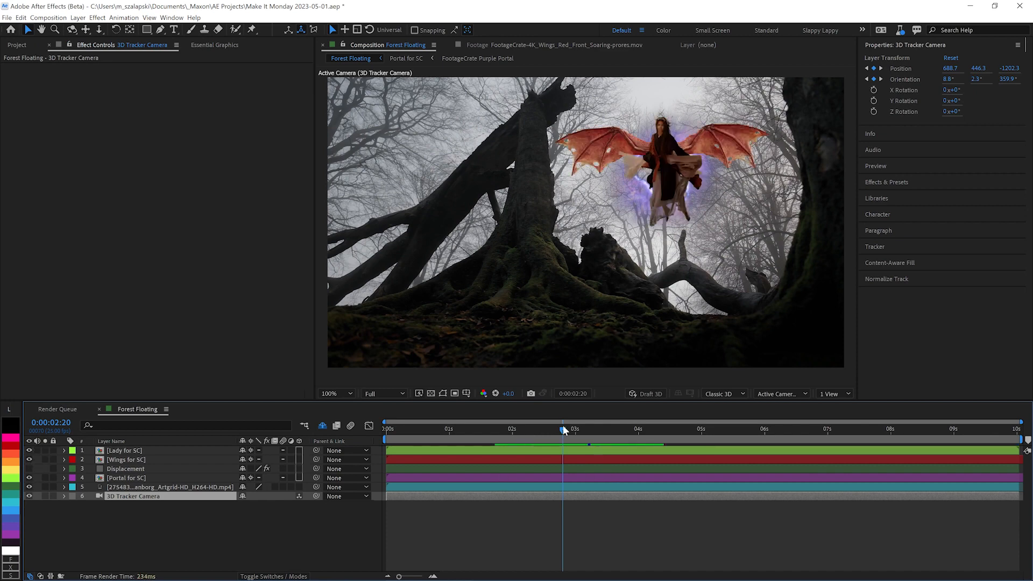
left_click(914, 429)
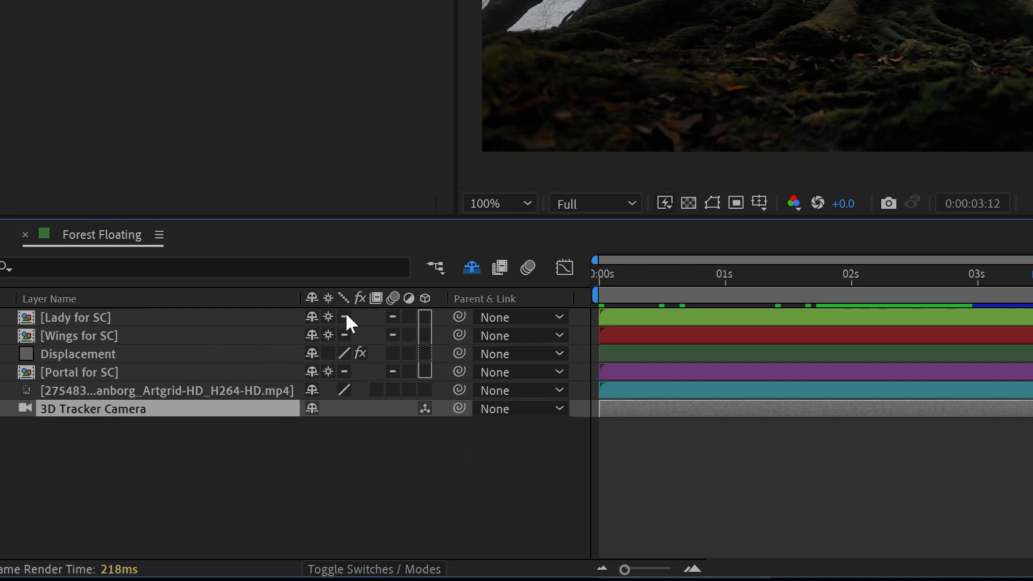
mouse_move(329, 328)
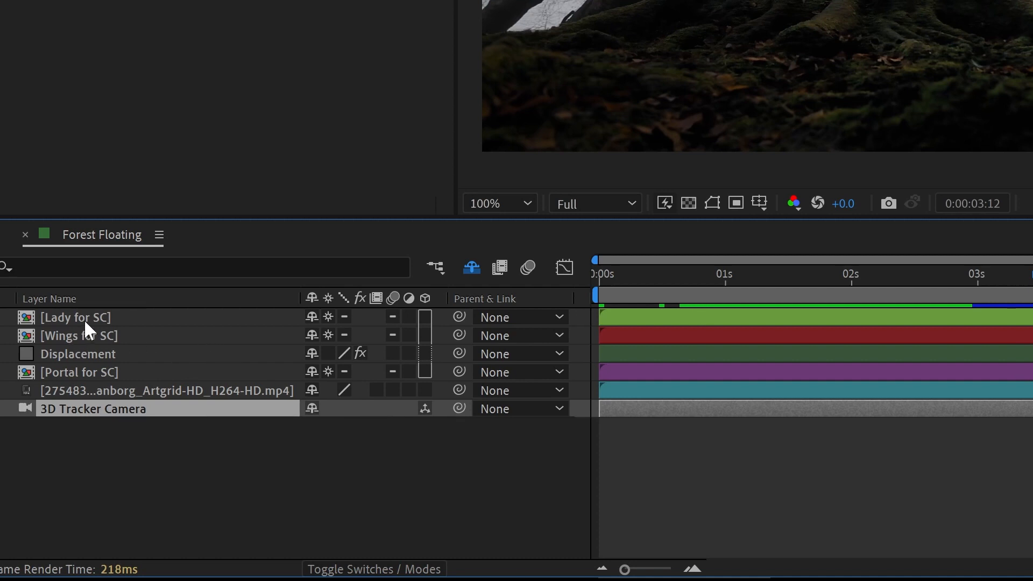
mouse_move(118, 394)
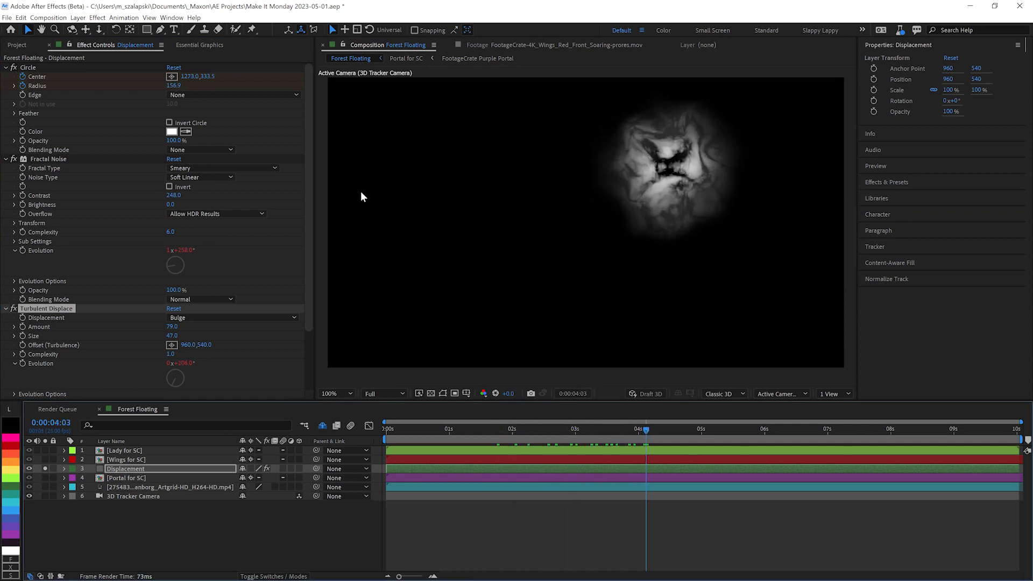
scroll("down", 3)
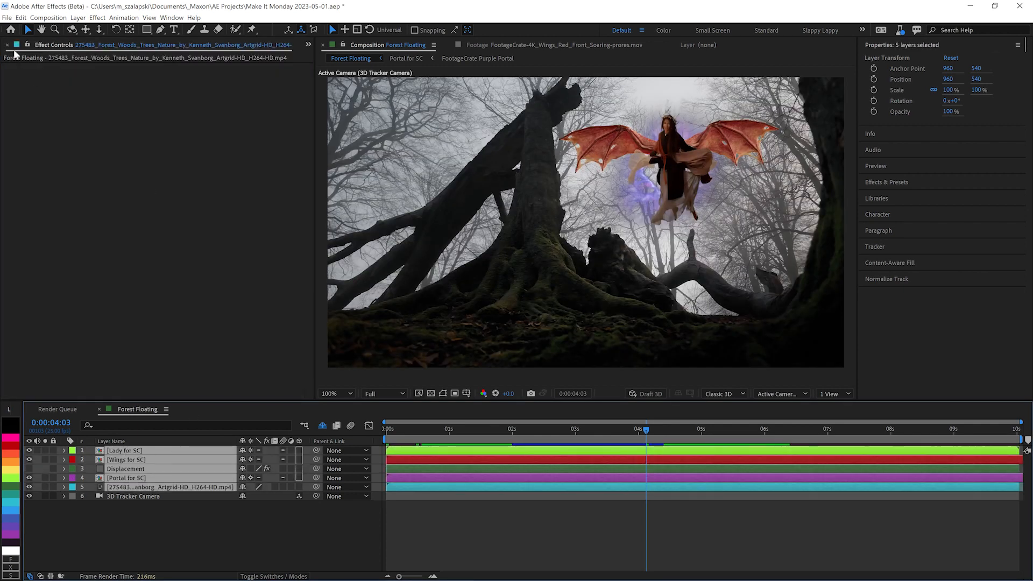
- Apply Maxon VFX Supercomp to the five layers and open the forest plate's Color Correction
left_click(97, 17)
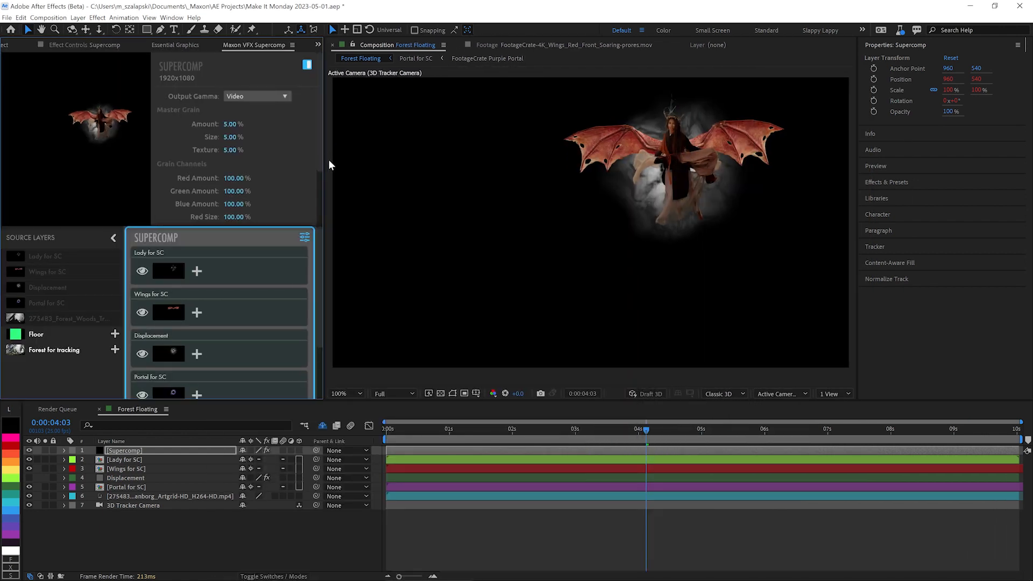
left_click(142, 354)
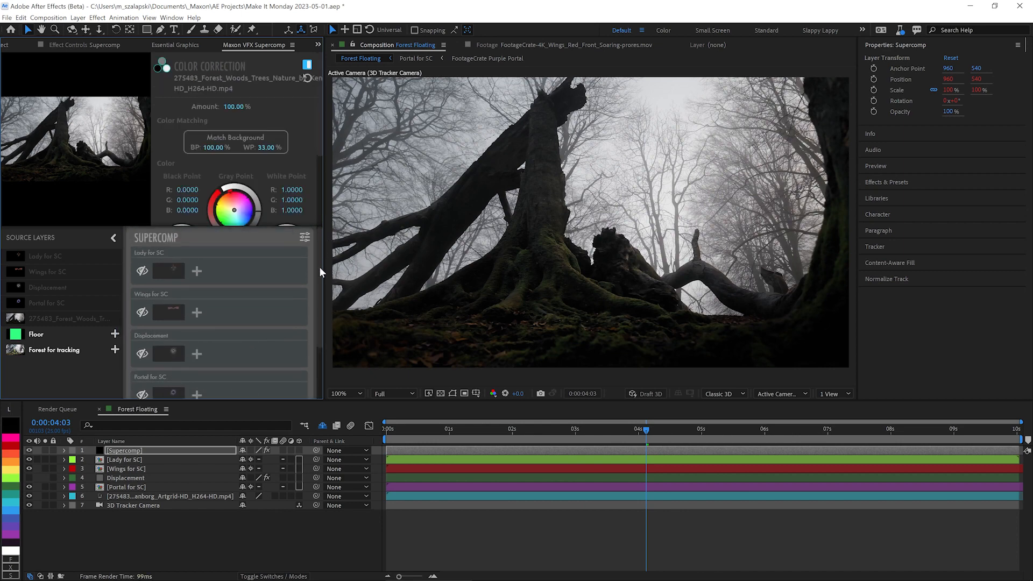
- Tint the forest highlights teal, brighten its midtones and deepen its shadows
scroll("down", 3)
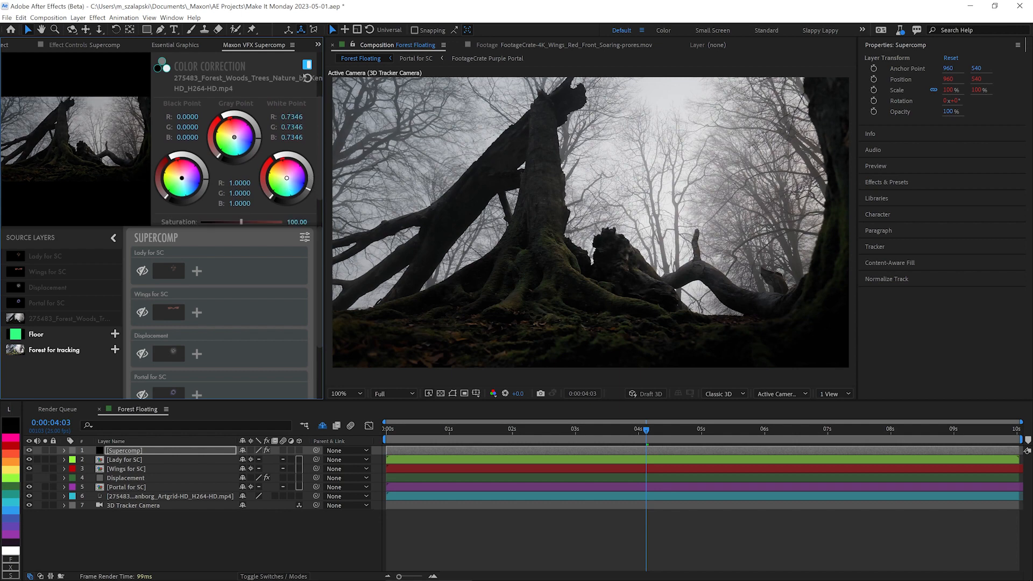
left_click_drag(297, 178, 286, 185)
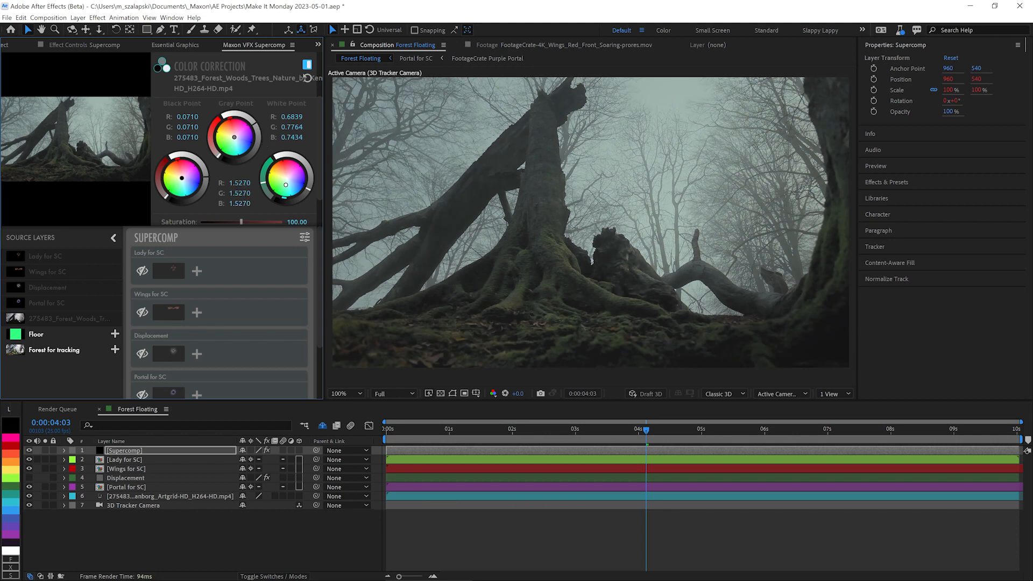
left_click_drag(179, 177, 181, 179)
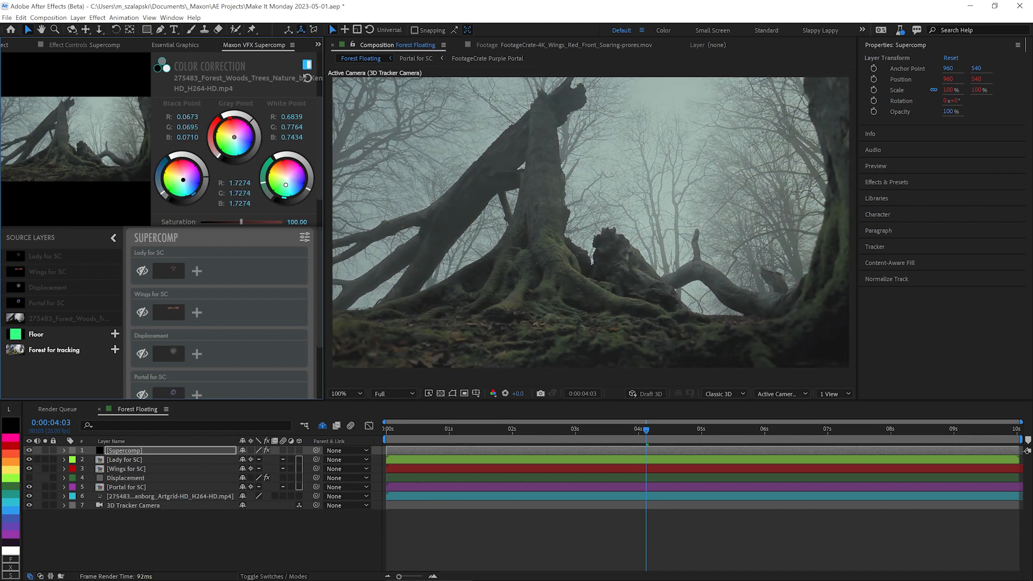
left_click_drag(185, 174, 183, 183)
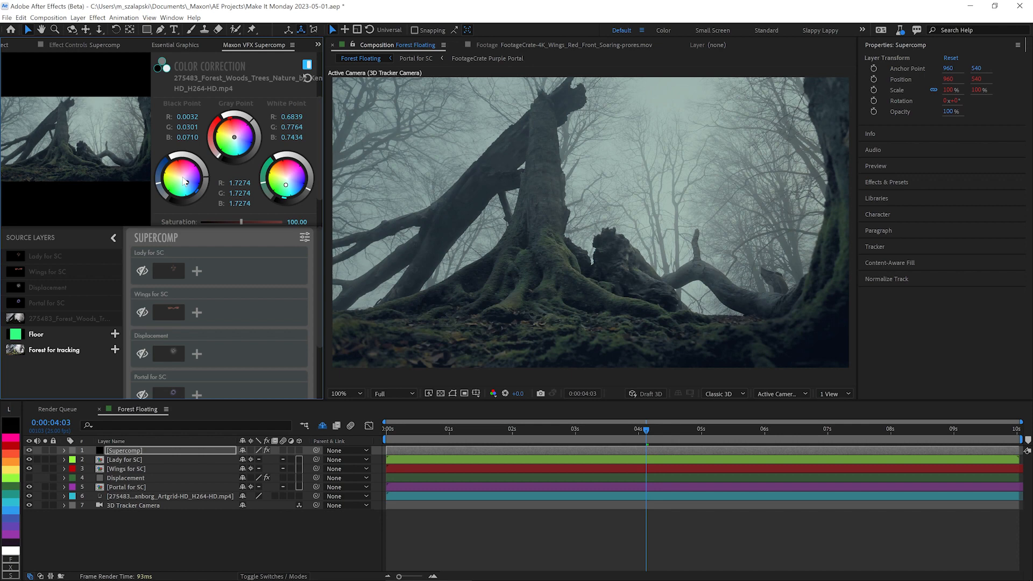
left_click_drag(182, 181, 187, 185)
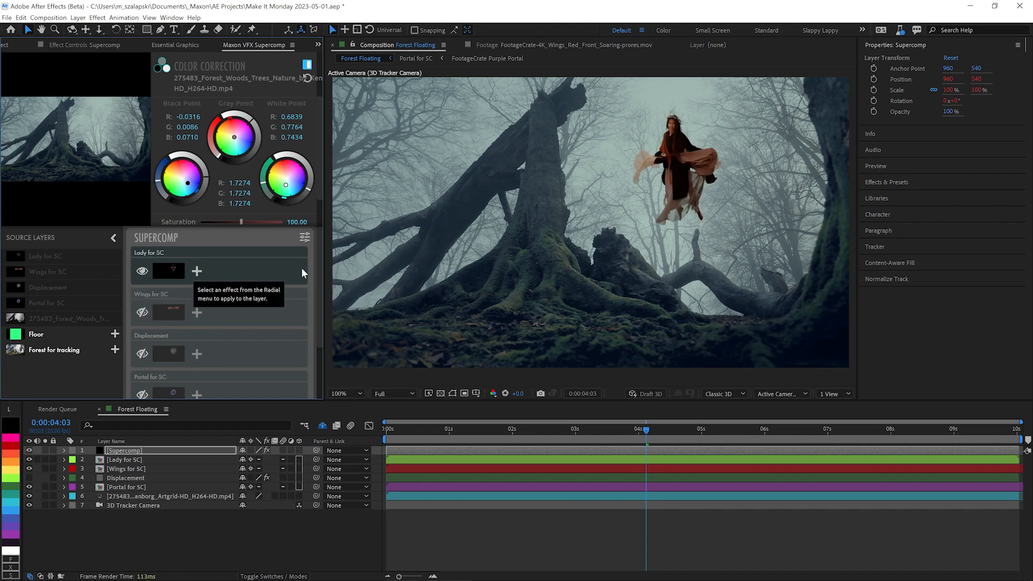
- Add Color Correction to Lady for SC and refine its Match Background result
left_click(552, 429)
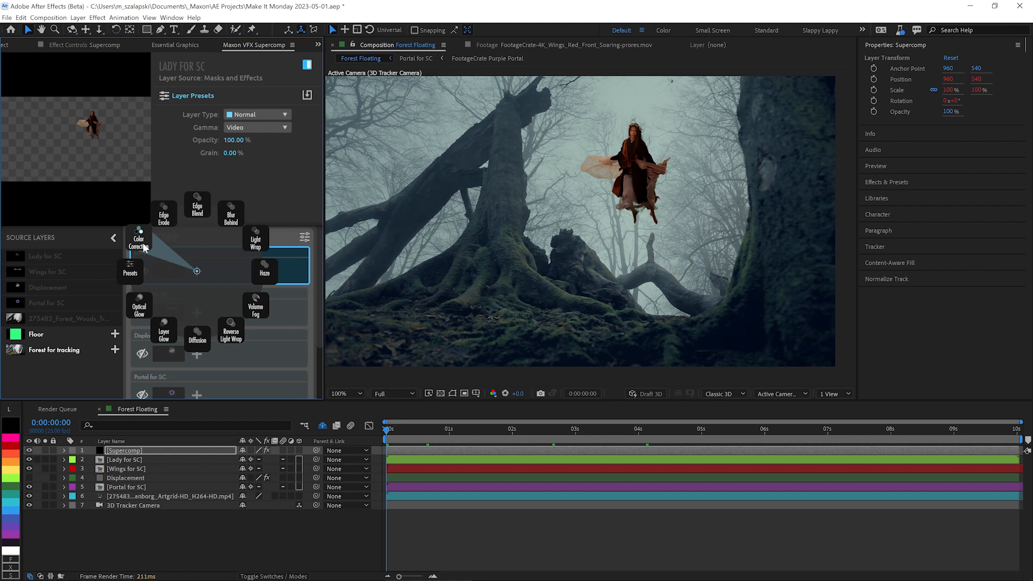
left_click(139, 242)
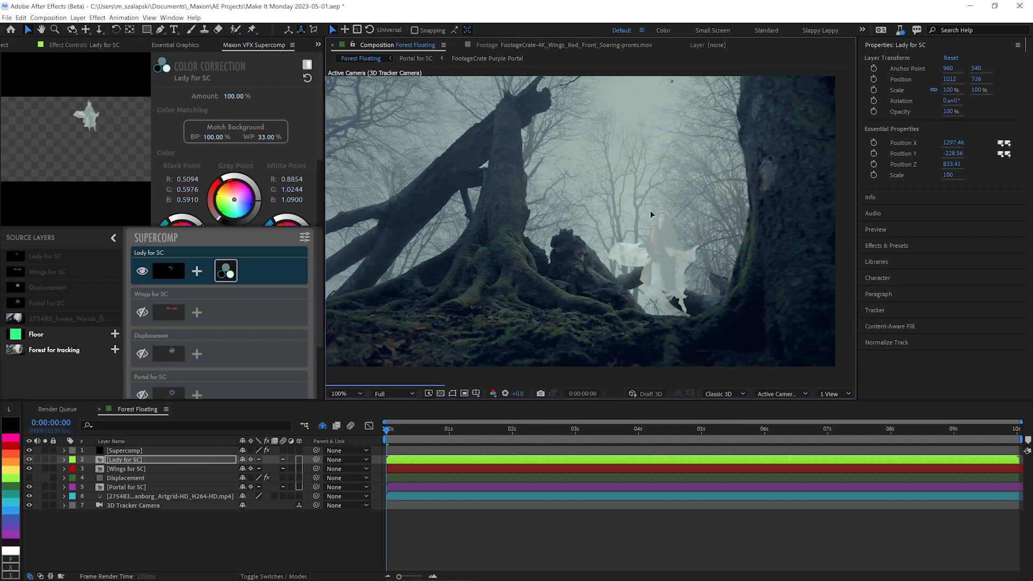
left_click(235, 131)
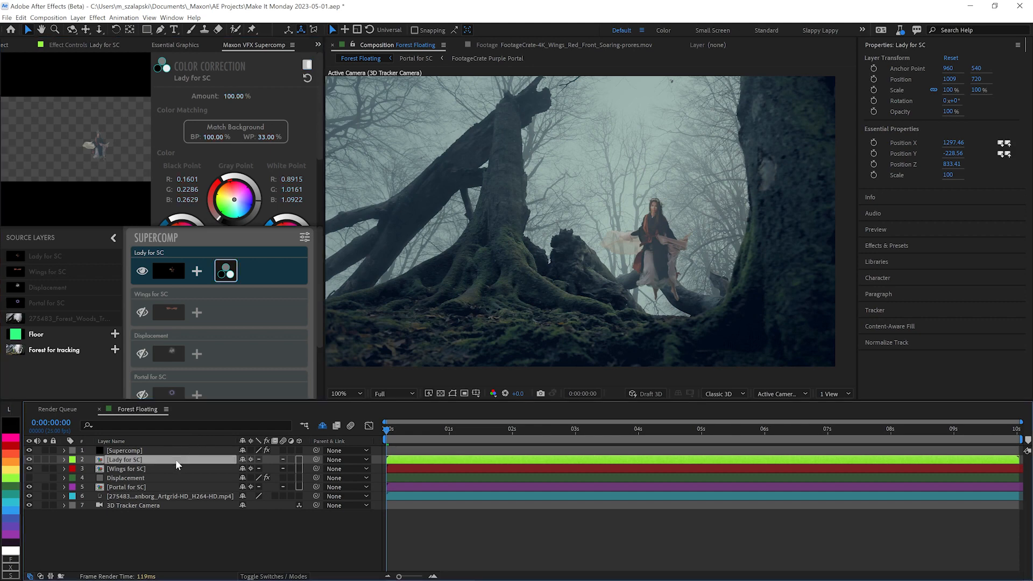
left_click(338, 394)
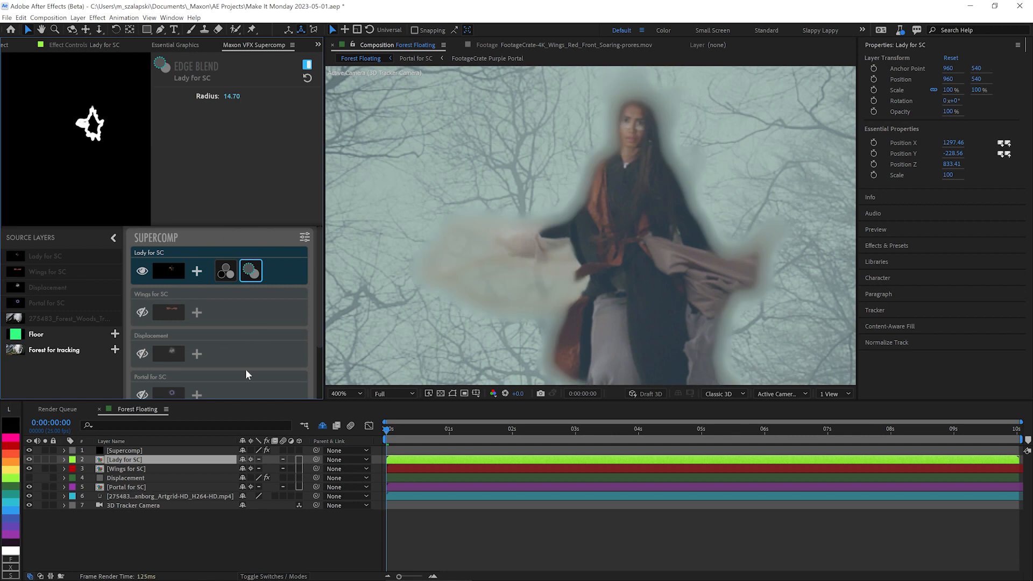
- Set the lady's Edge Blend radius to 0.50 and add a Light Wrap using Encroachment
left_click(141, 312)
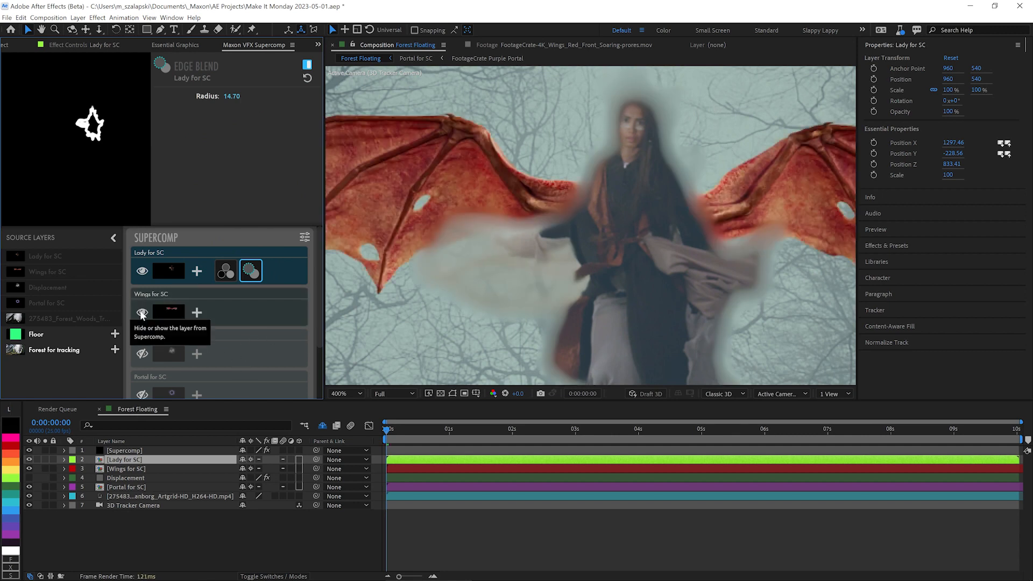
left_click(141, 312)
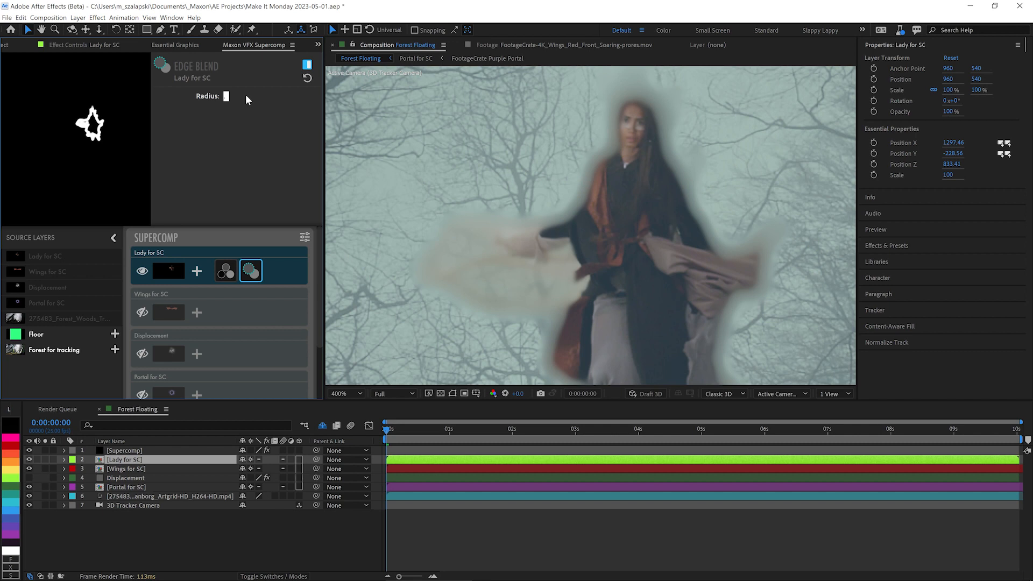
type("0.50")
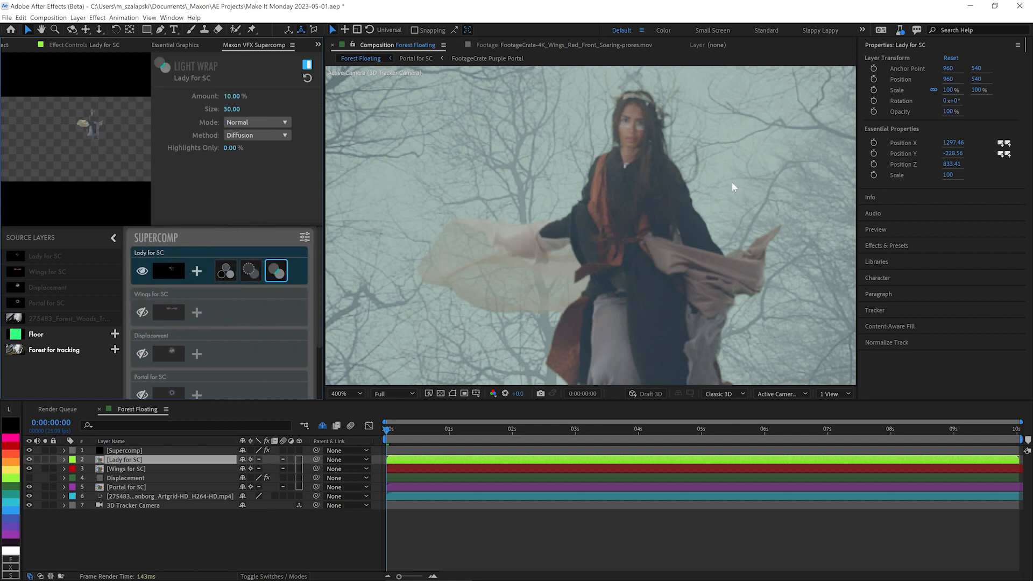
mouse_move(150, 385)
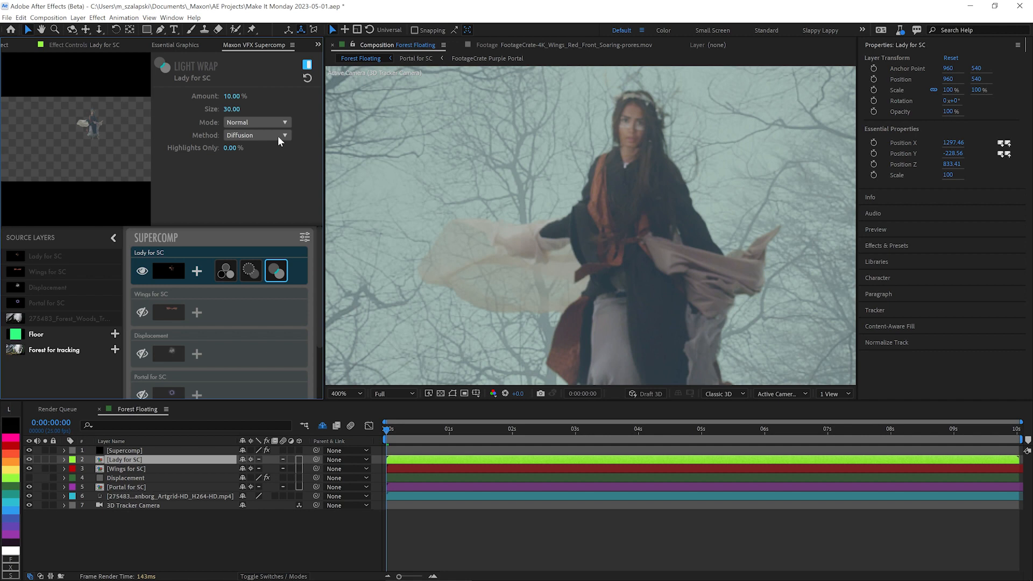
left_click(256, 135)
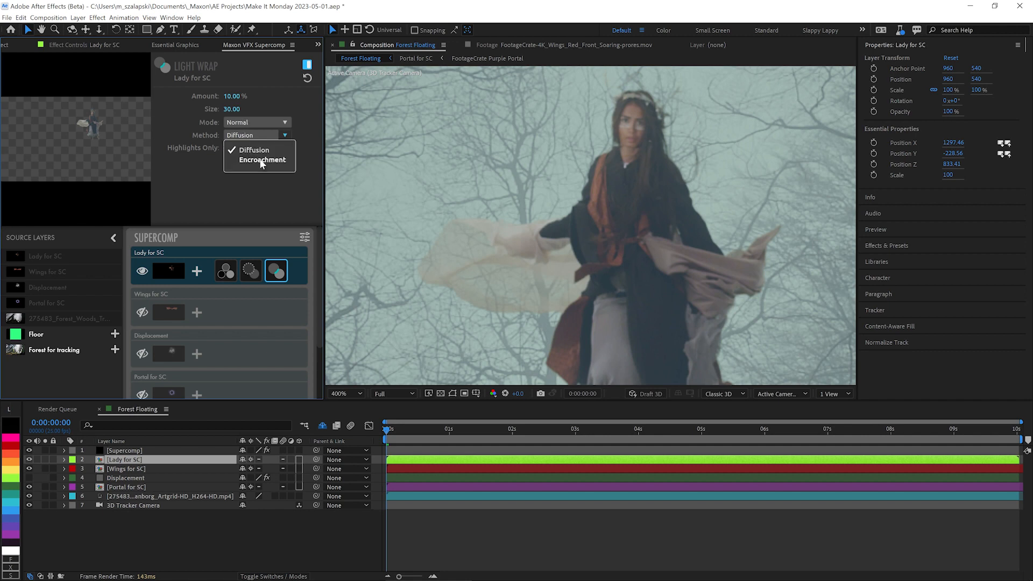
left_click(262, 161)
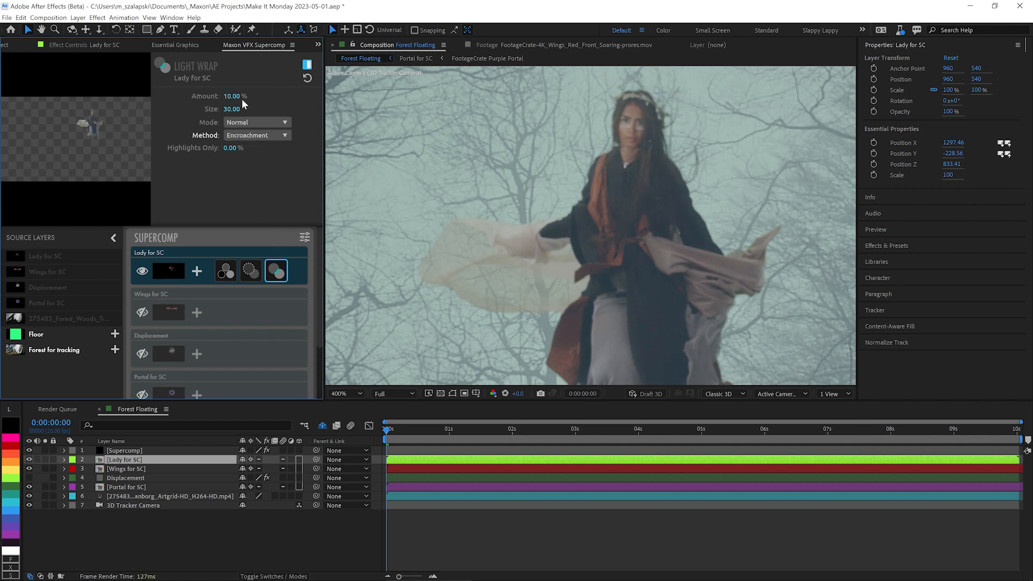
mouse_move(313, 295)
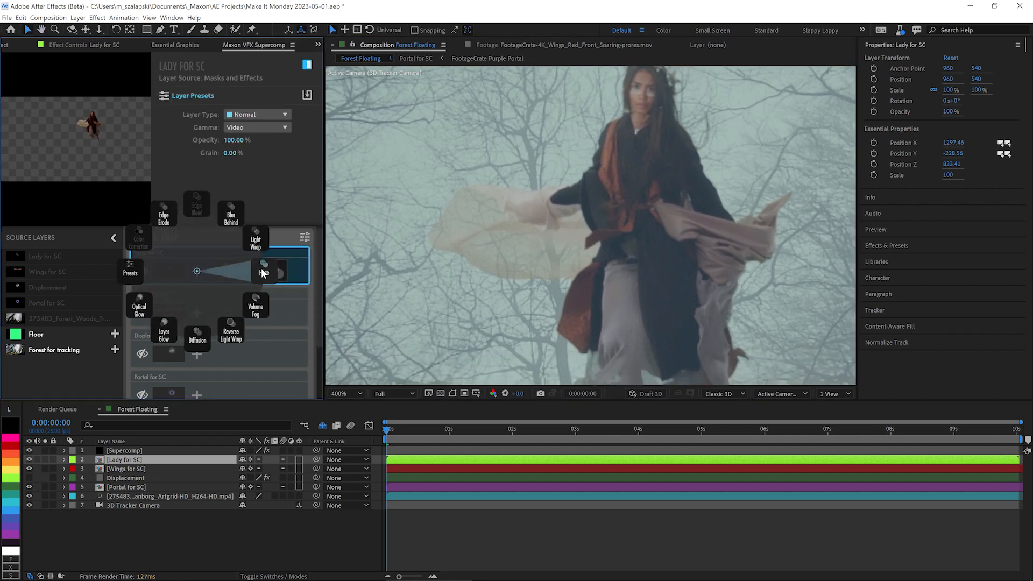
- Add Haze to the lady and raise its Shadow Amount to about 65%
left_click(287, 270)
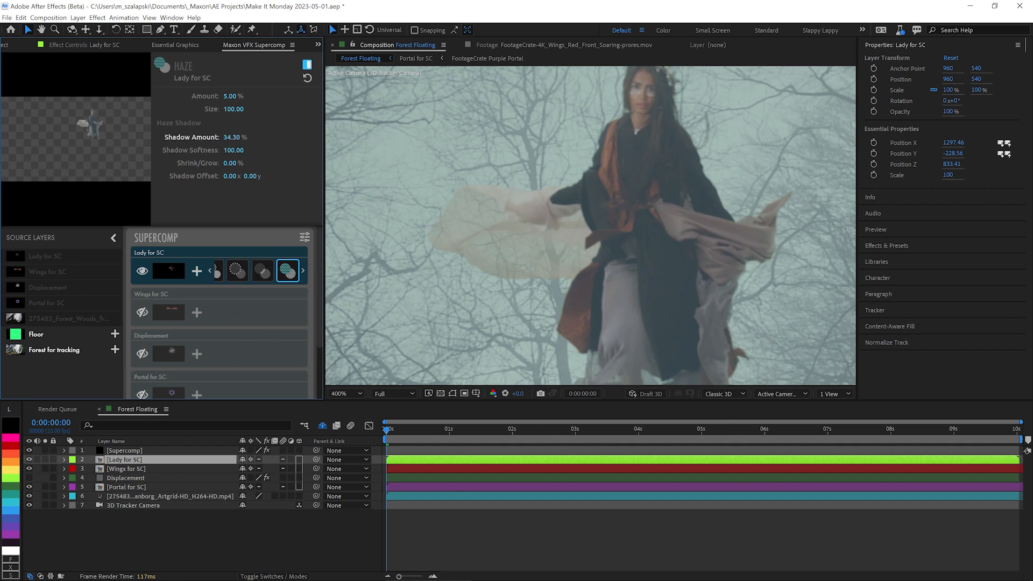
left_click_drag(231, 138, 250, 137)
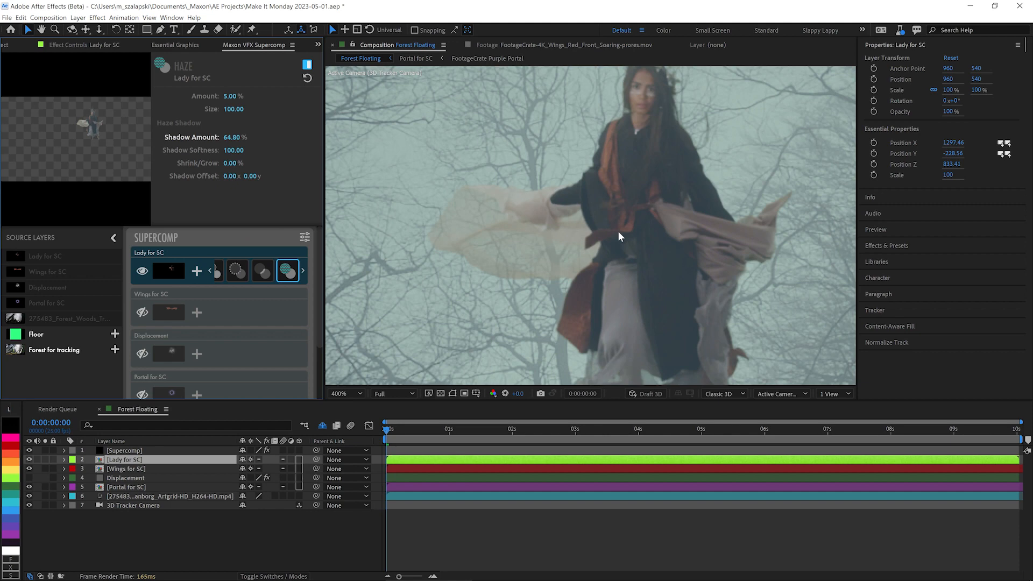
mouse_move(142, 396)
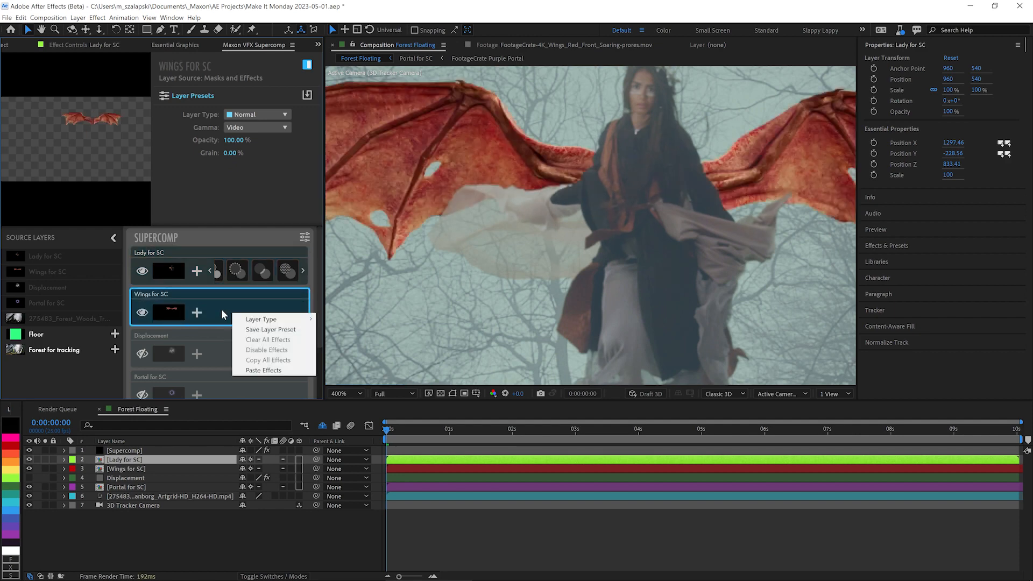
- Paste the lady's effects onto the Wings for SC layer
left_click(262, 370)
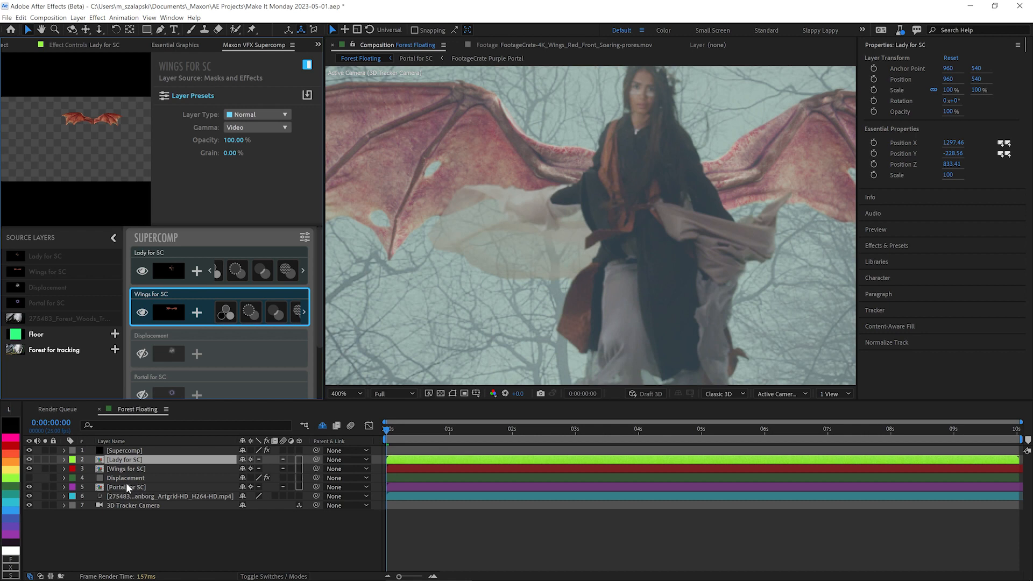
mouse_move(532, 150)
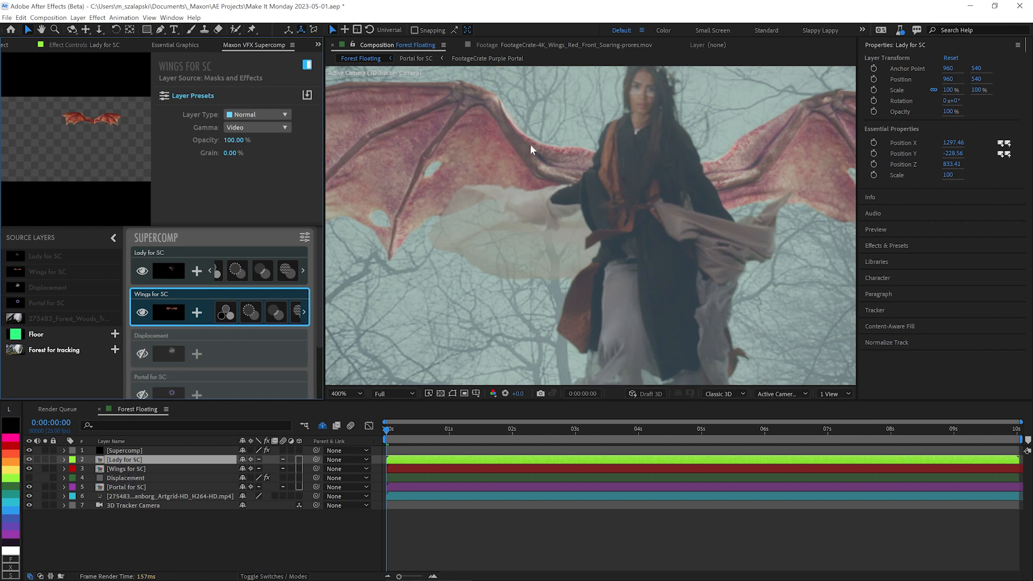
mouse_move(618, 172)
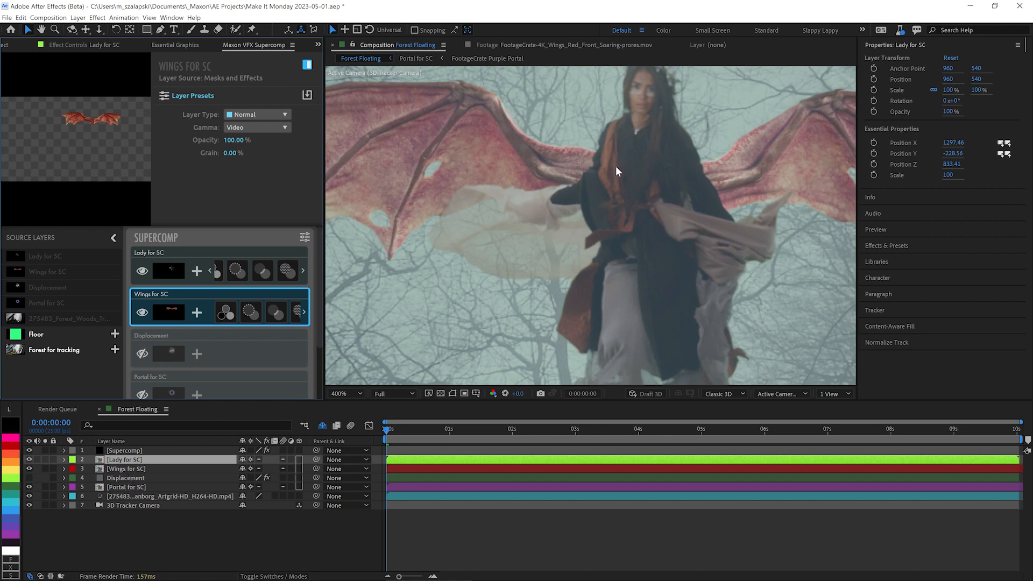
mouse_move(134, 494)
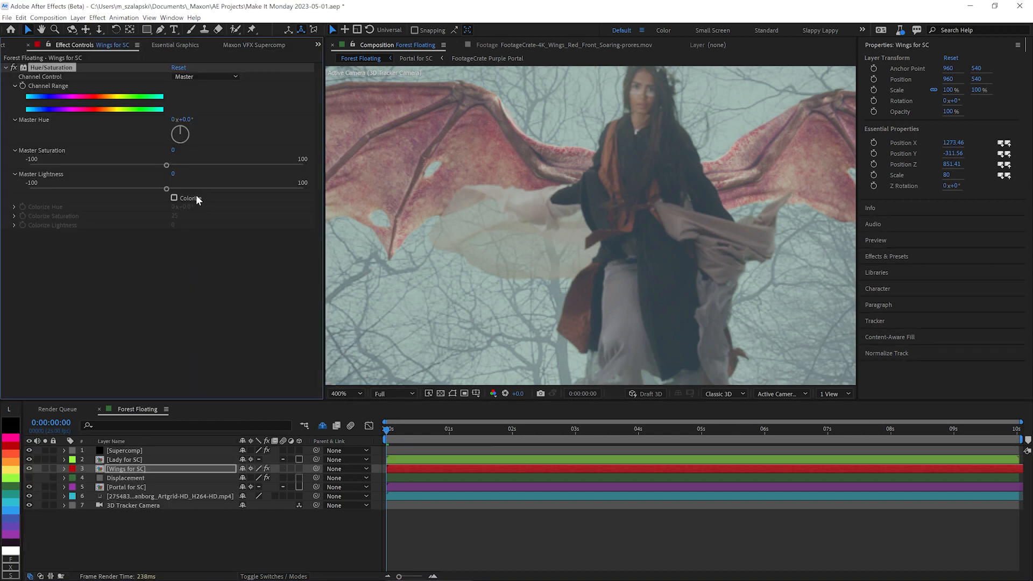
- Shift the wings' Master Hue to +6° and lower Master Saturation to about -12
left_click_drag(179, 134, 188, 128)
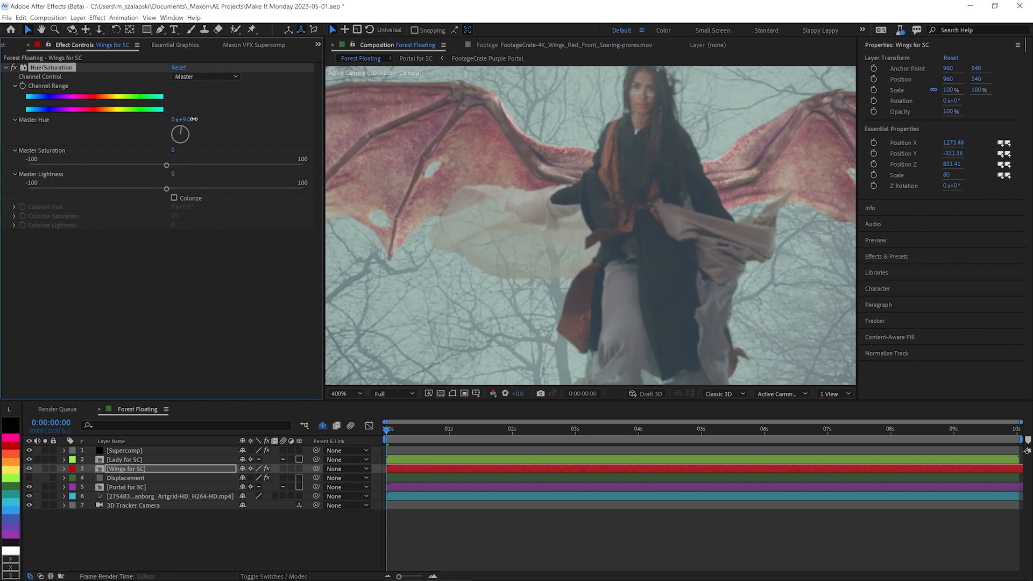
left_click_drag(180, 133, 188, 124)
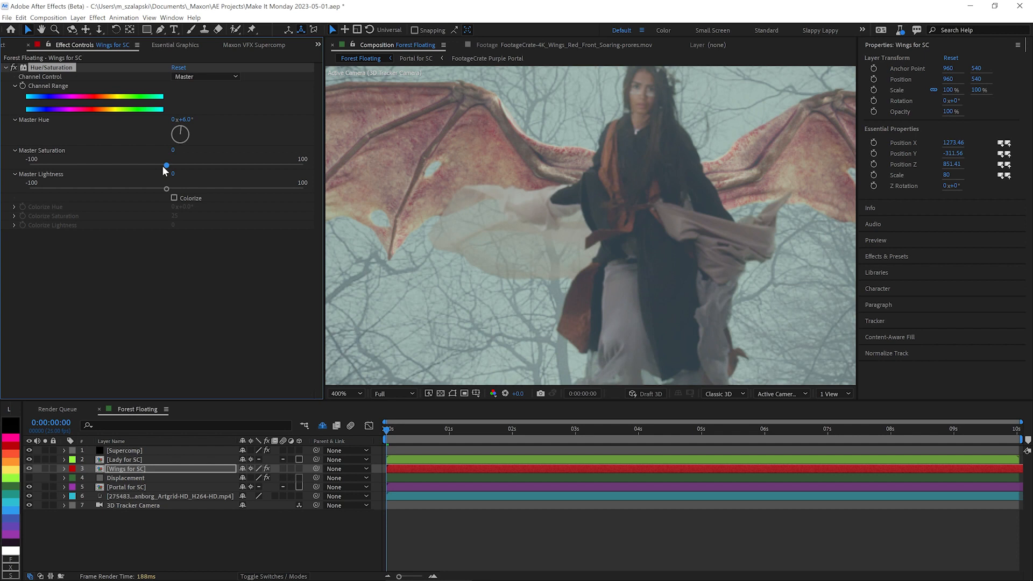
left_click_drag(166, 165, 159, 165)
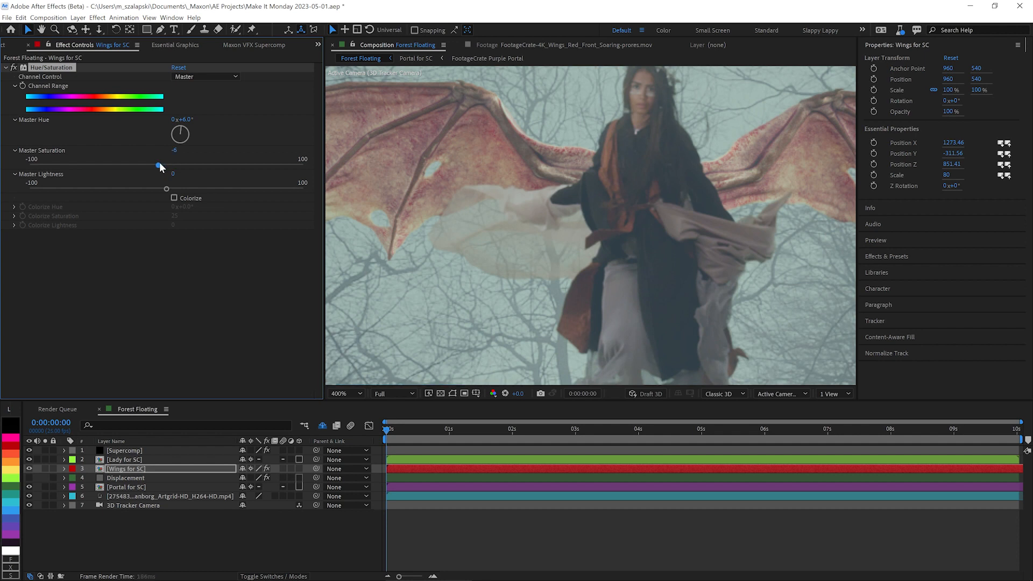
left_click_drag(158, 165, 150, 165)
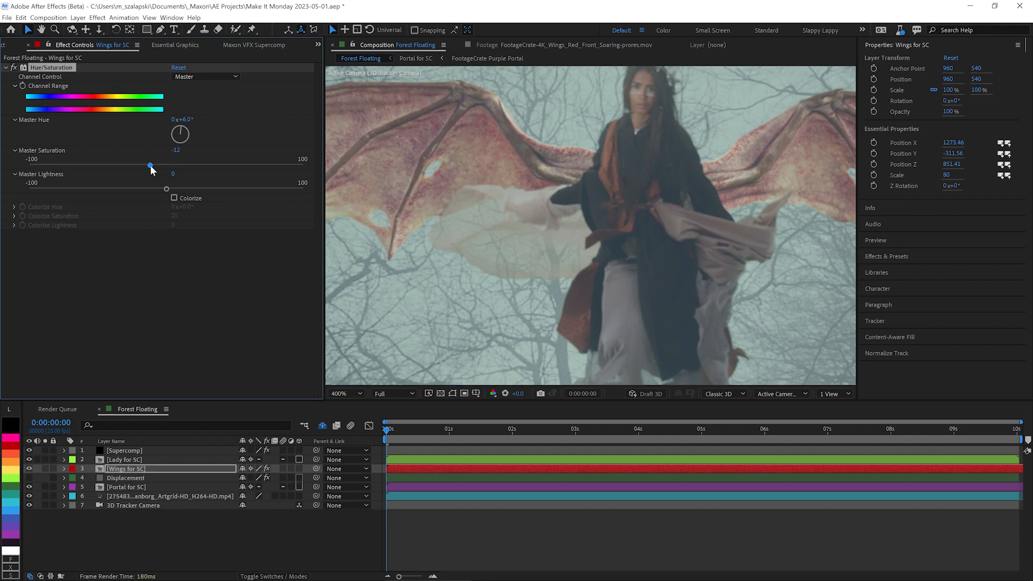
left_click(124, 450)
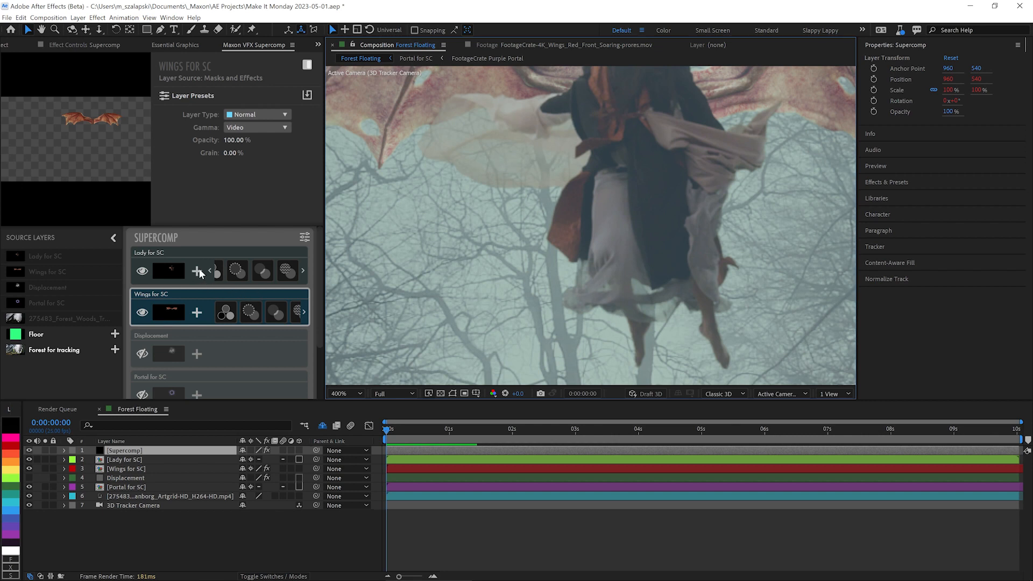
- Add Blur Behind at about 87% to the lady, compare it, and show Portal for SC
left_click(196, 271)
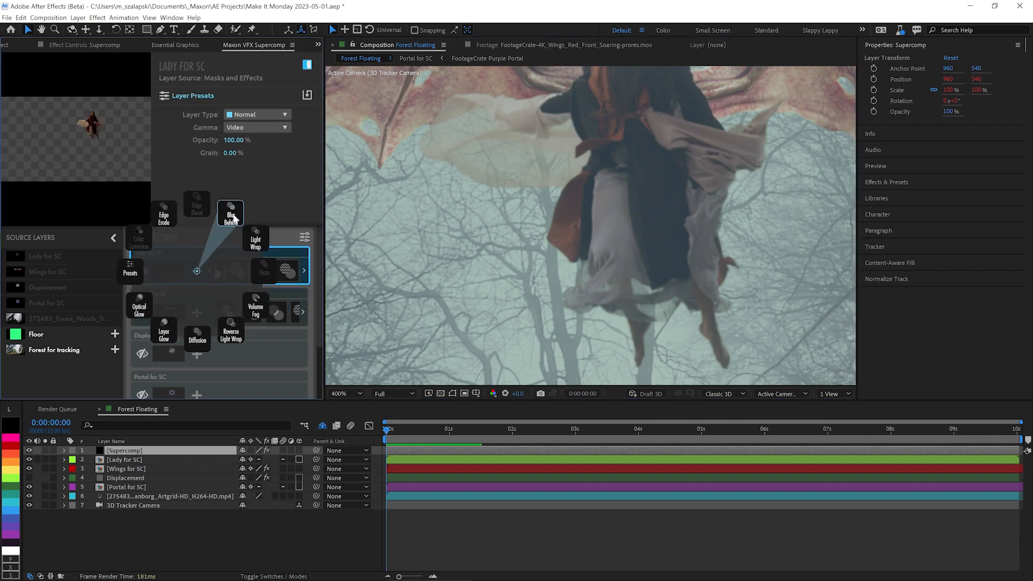
left_click(230, 214)
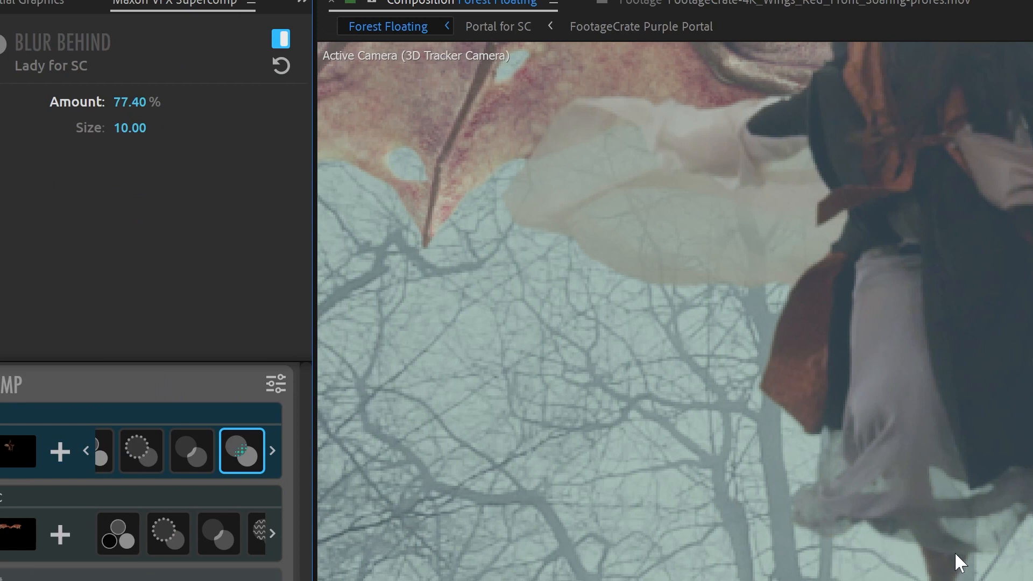
mouse_move(844, 473)
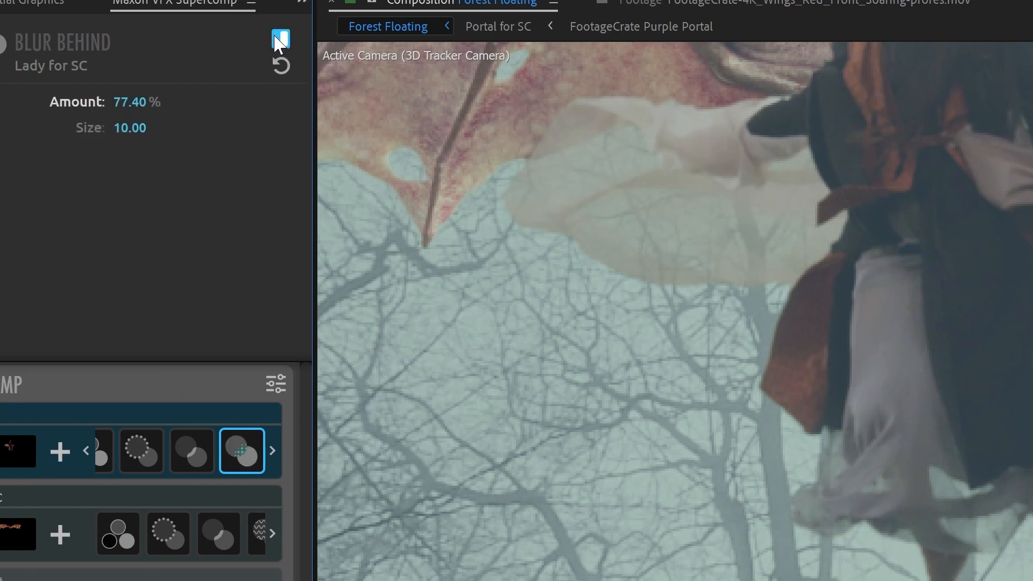
left_click(279, 38)
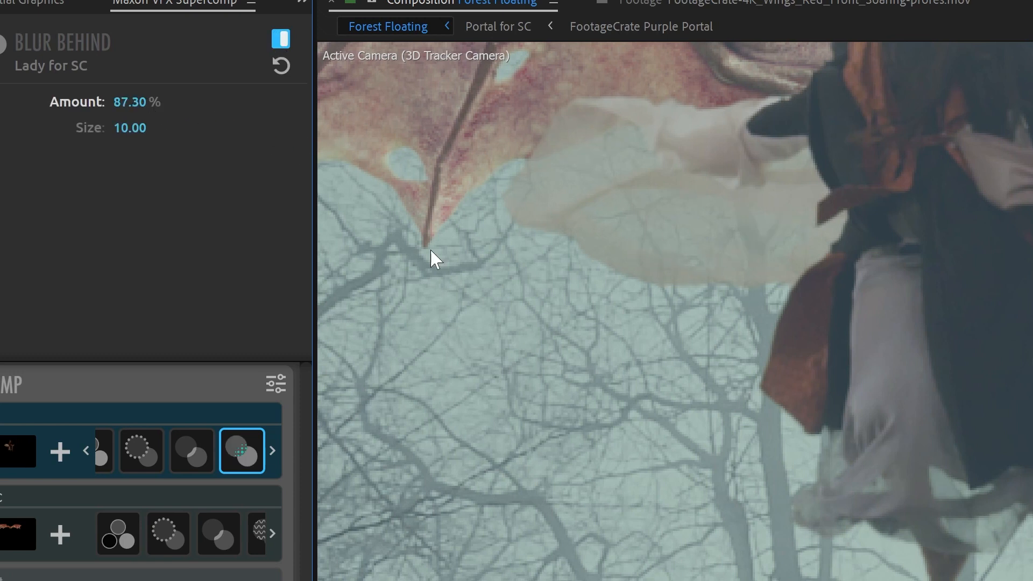
mouse_move(522, 409)
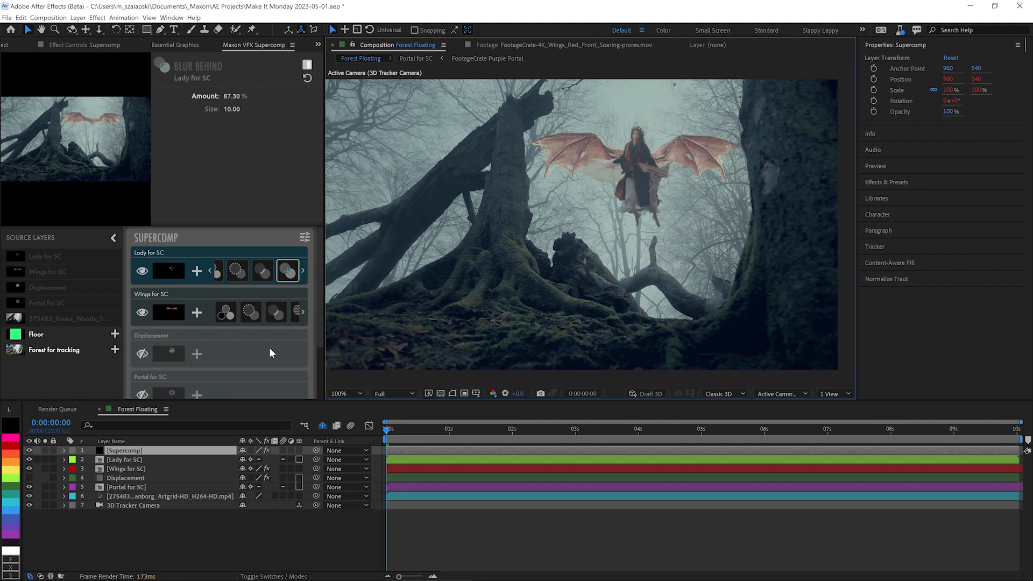
scroll("down", 3)
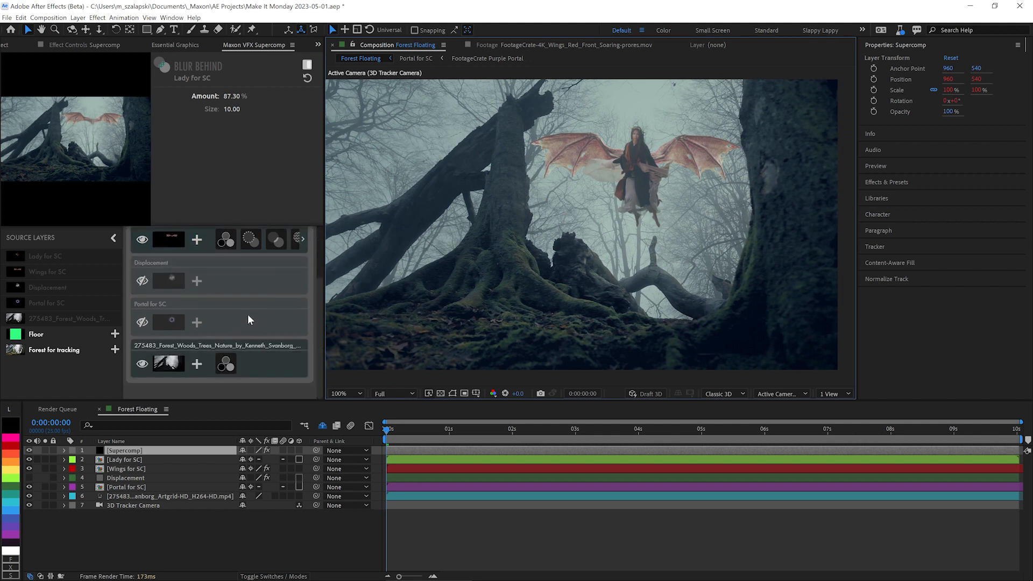
left_click(141, 322)
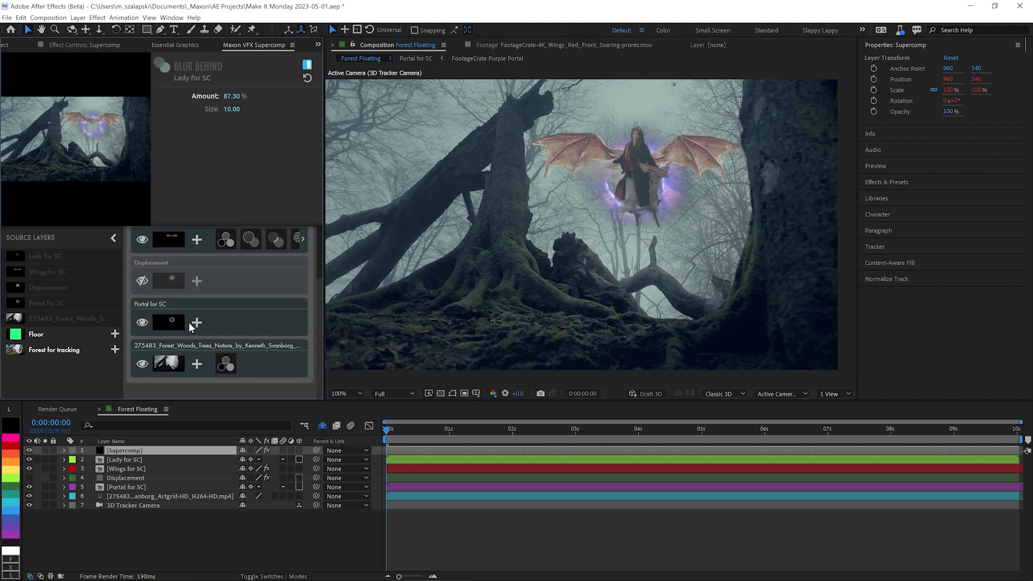
- Color-correct the portal with lowered exposure and add an Optical Glow with a larger size
left_click(196, 322)
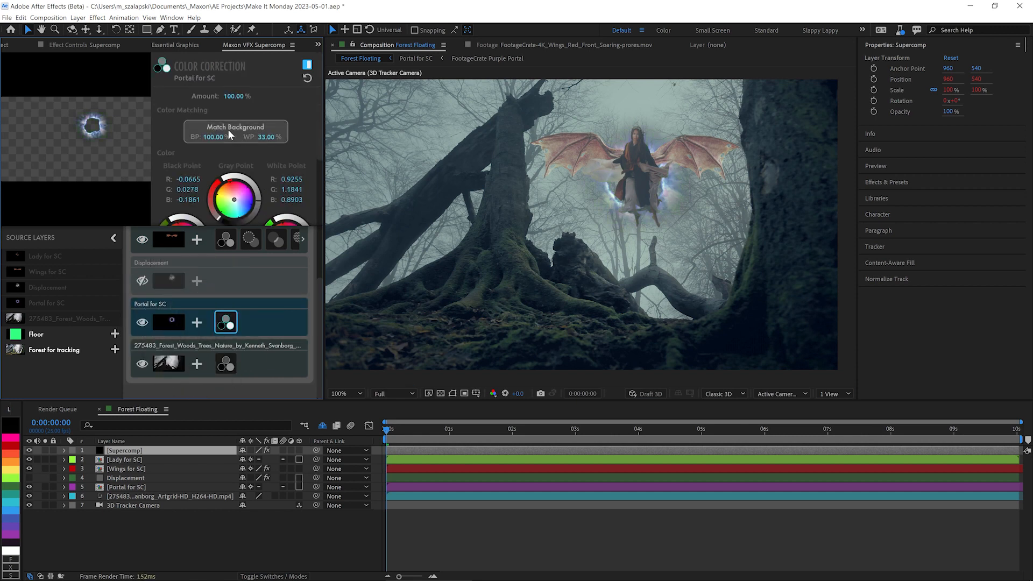
scroll("down", 3)
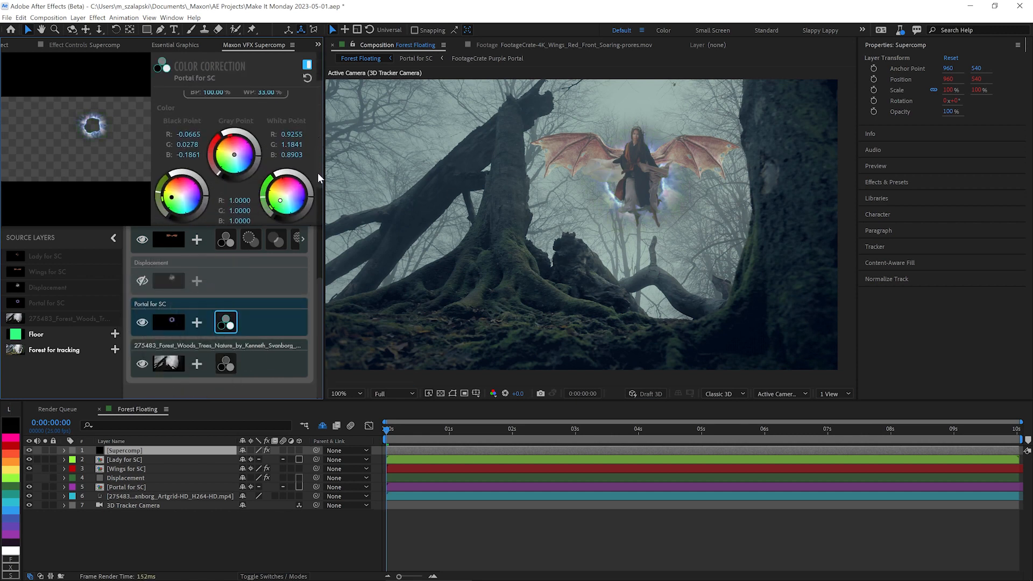
scroll("down", 3)
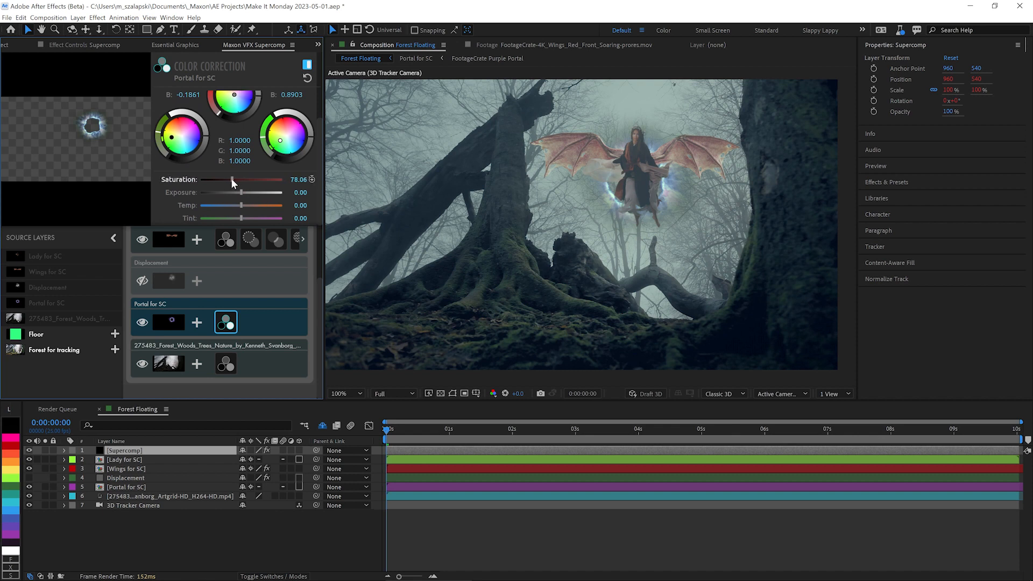
left_click_drag(244, 204, 238, 205)
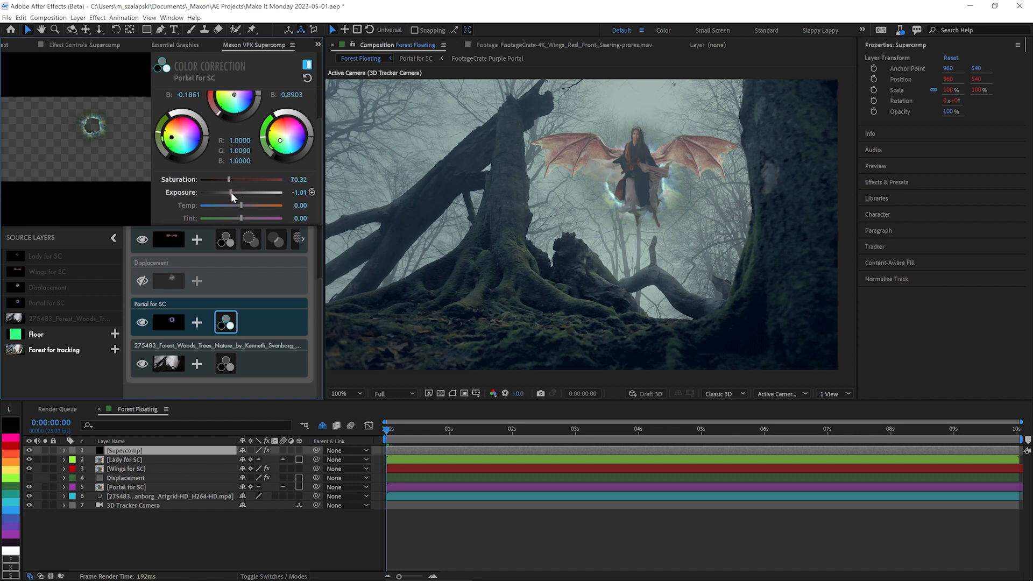
left_click_drag(231, 193, 239, 193)
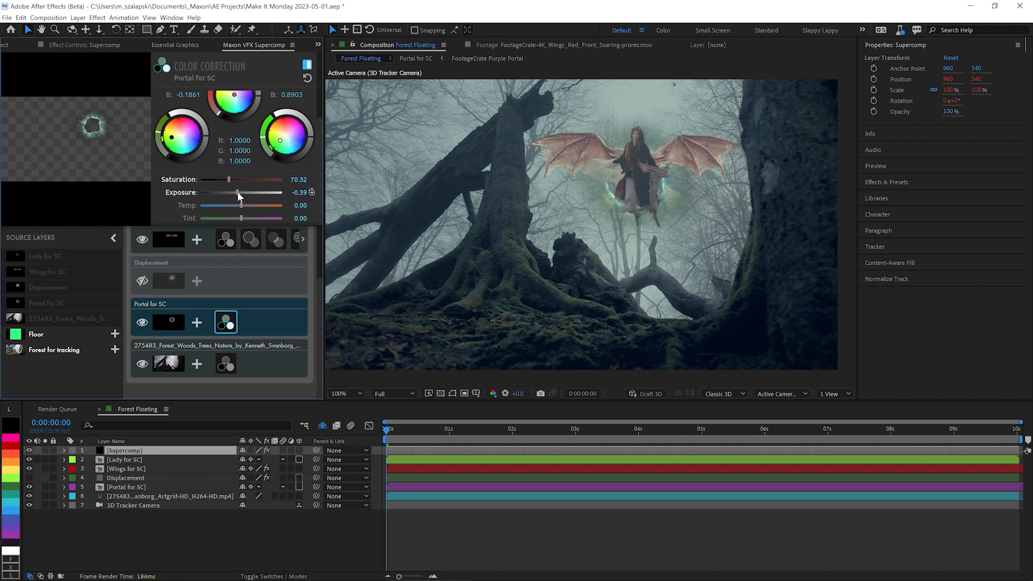
left_click(196, 323)
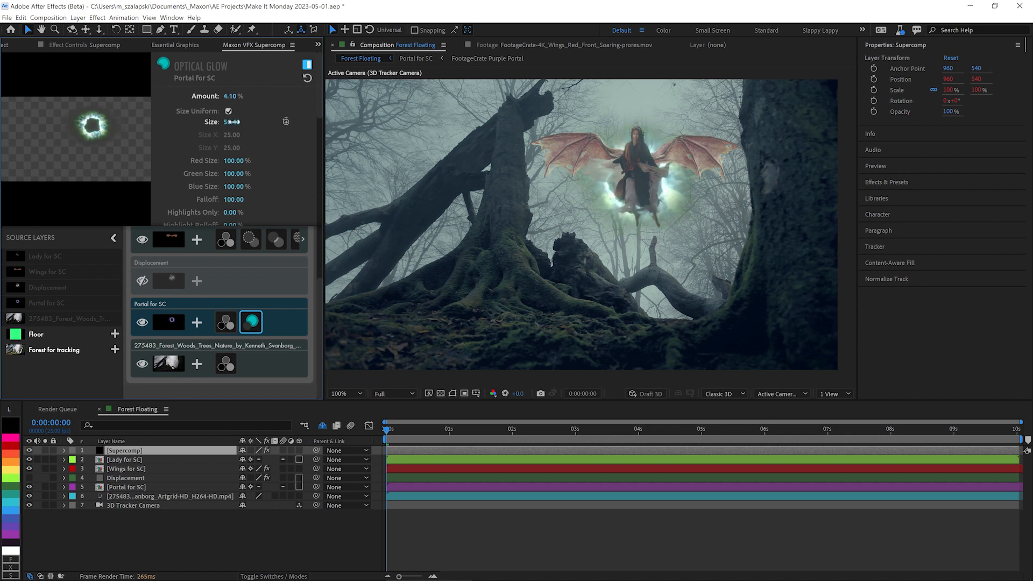
left_click_drag(232, 96, 218, 96)
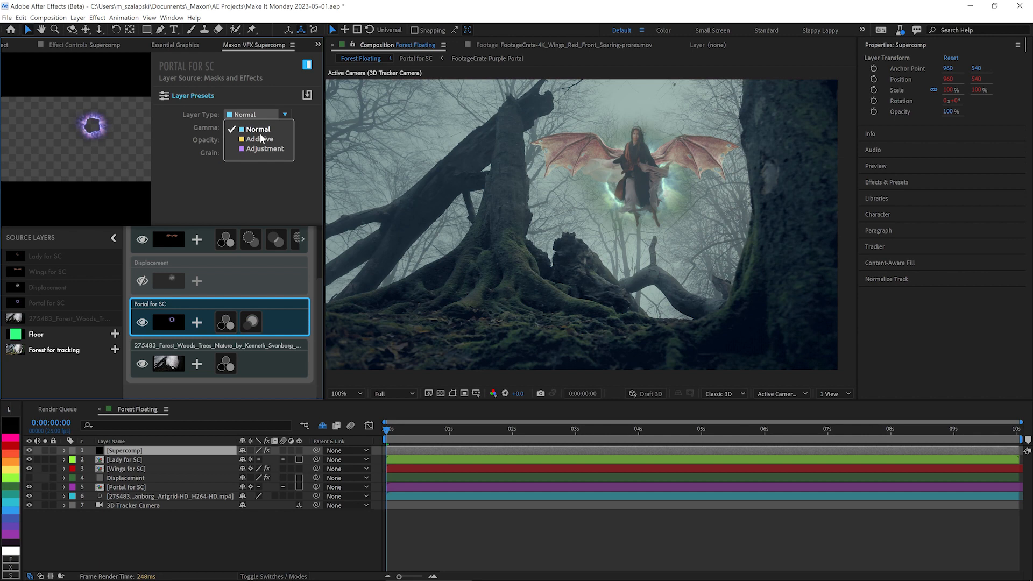
- Set Portal for SC to Additive at 72.5% opacity, with Optical Glow Amount at 4%
left_click(259, 139)
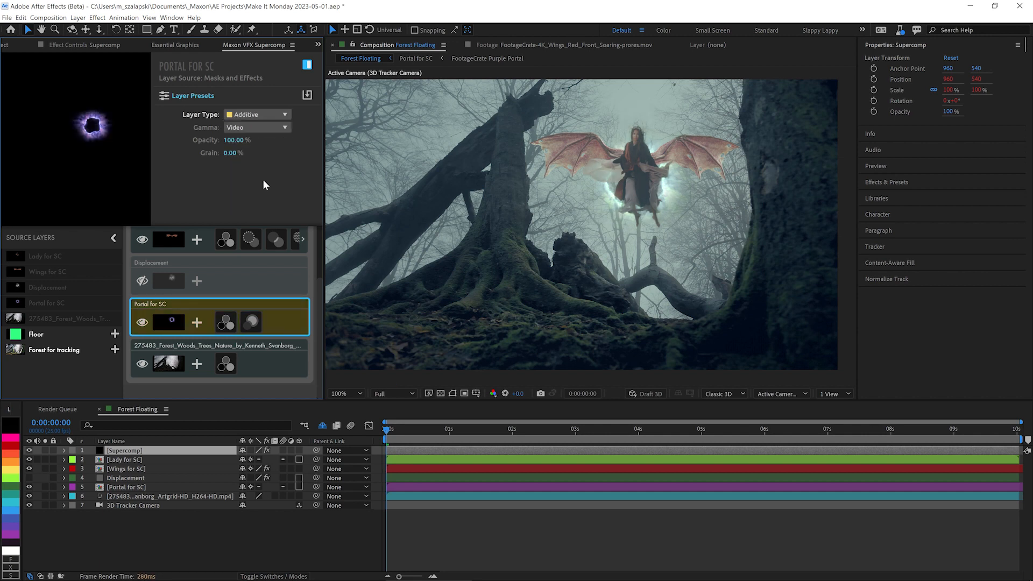
left_click_drag(243, 140, 224, 140)
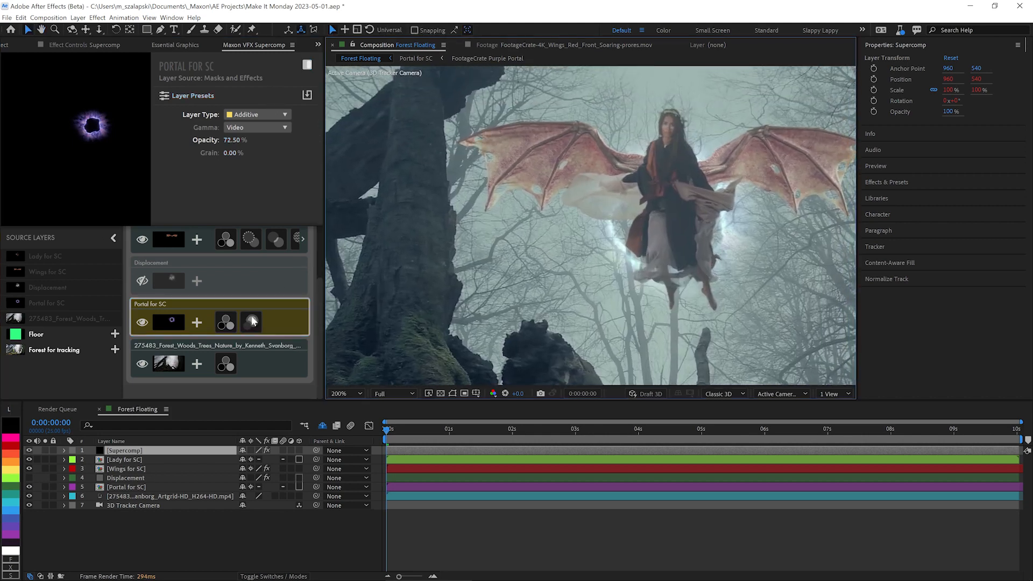
left_click(251, 321)
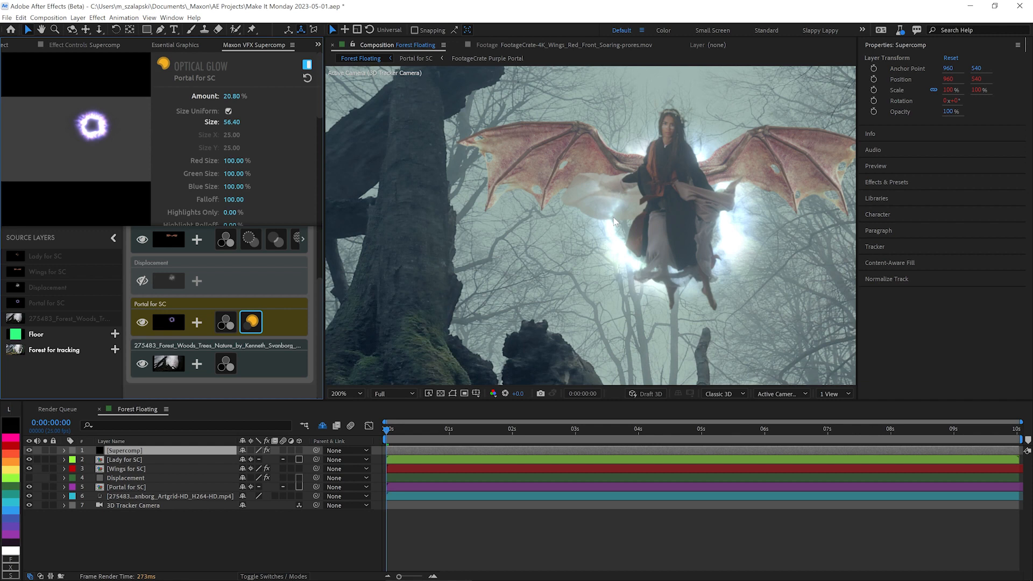
mouse_move(617, 211)
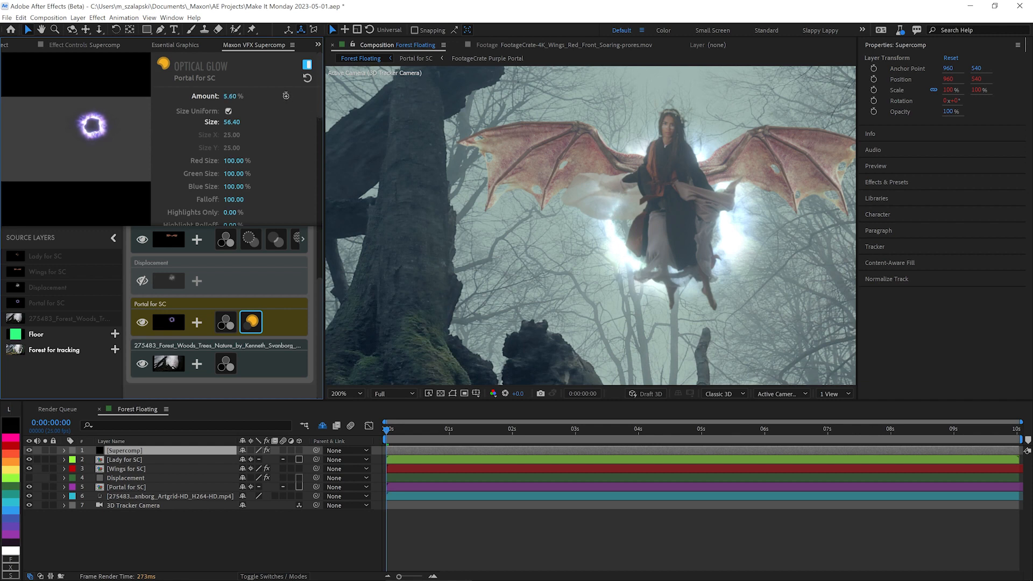
left_click_drag(230, 96, 220, 96)
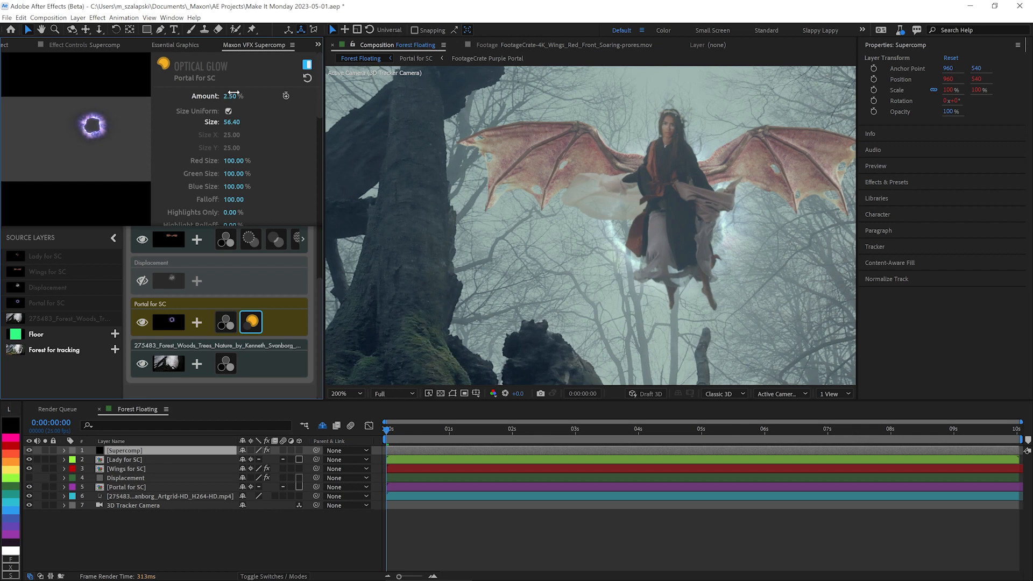
left_click_drag(231, 96, 264, 96)
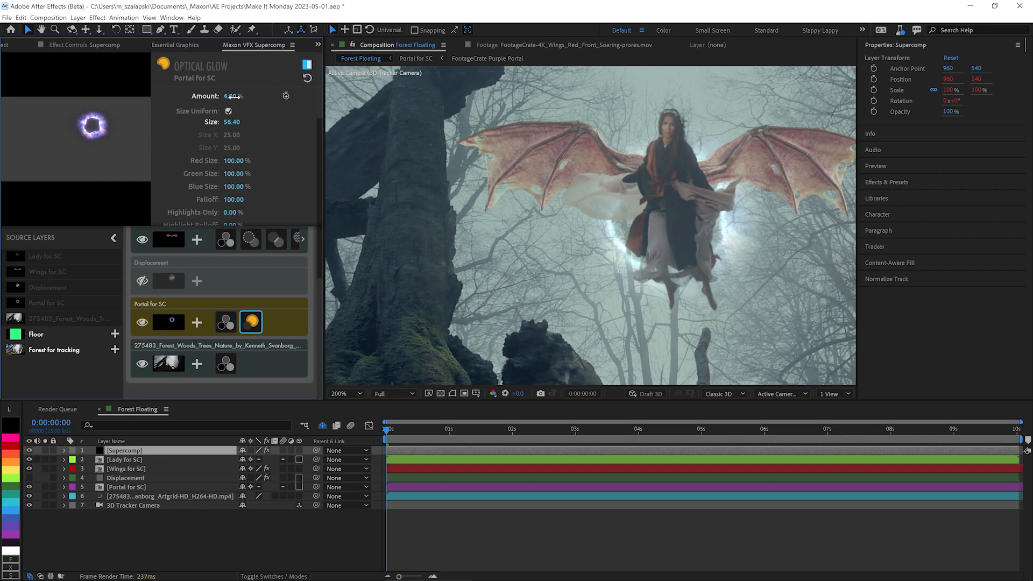
left_click(340, 393)
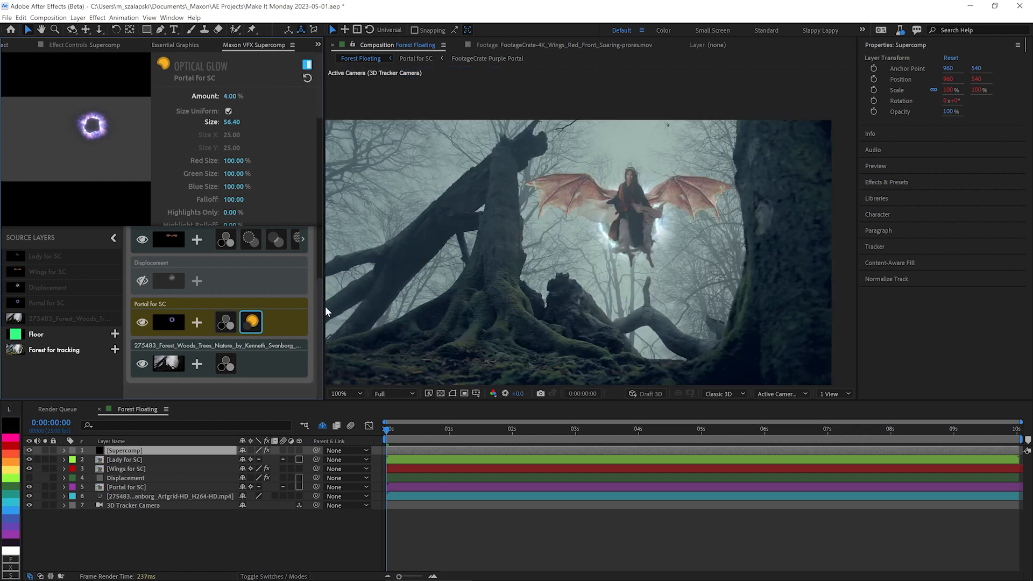
- Add Displacement to the Displacement layer with Amount -4.00 and Soften 2.80
left_click(142, 281)
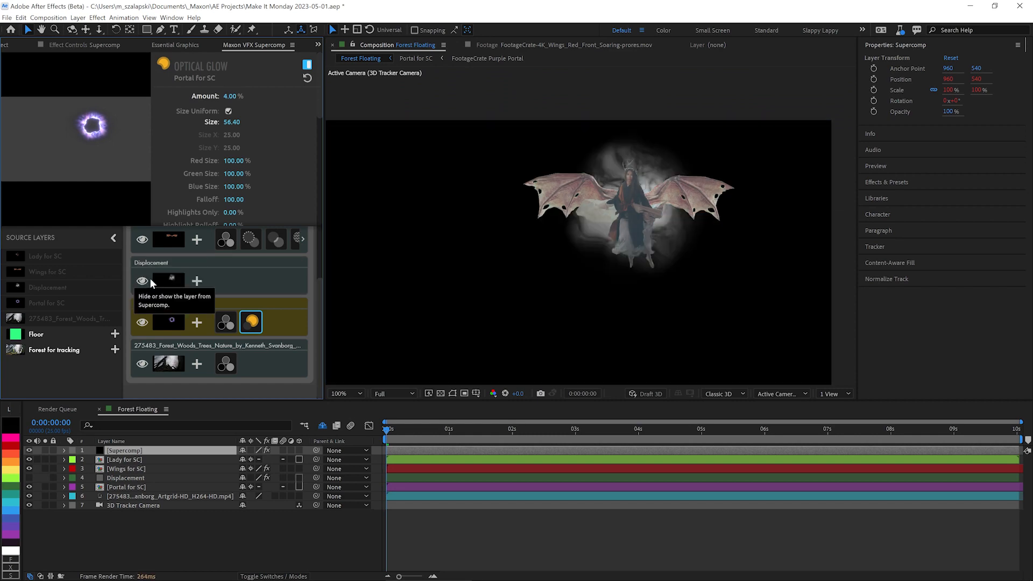
left_click(150, 262)
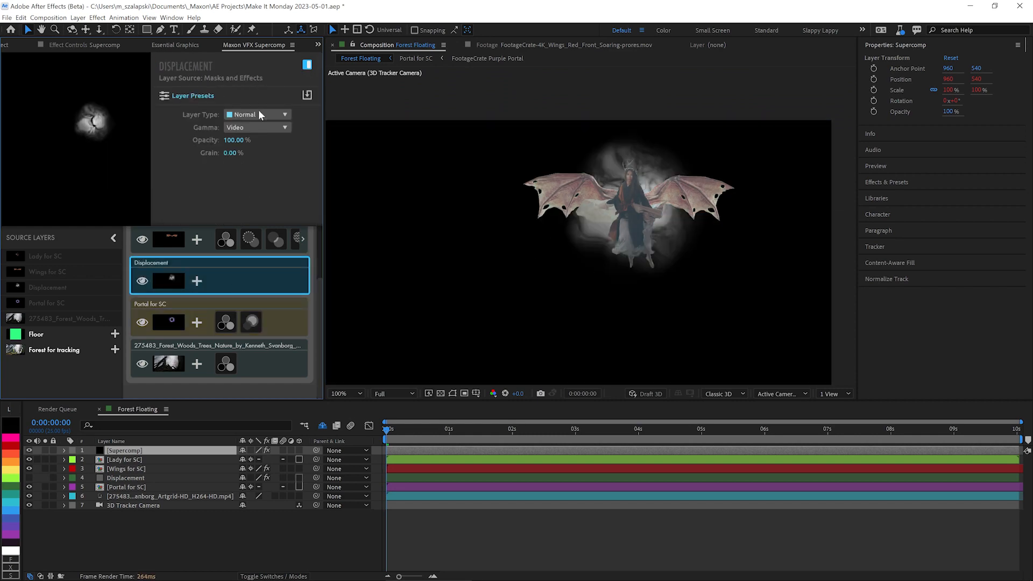
left_click(256, 114)
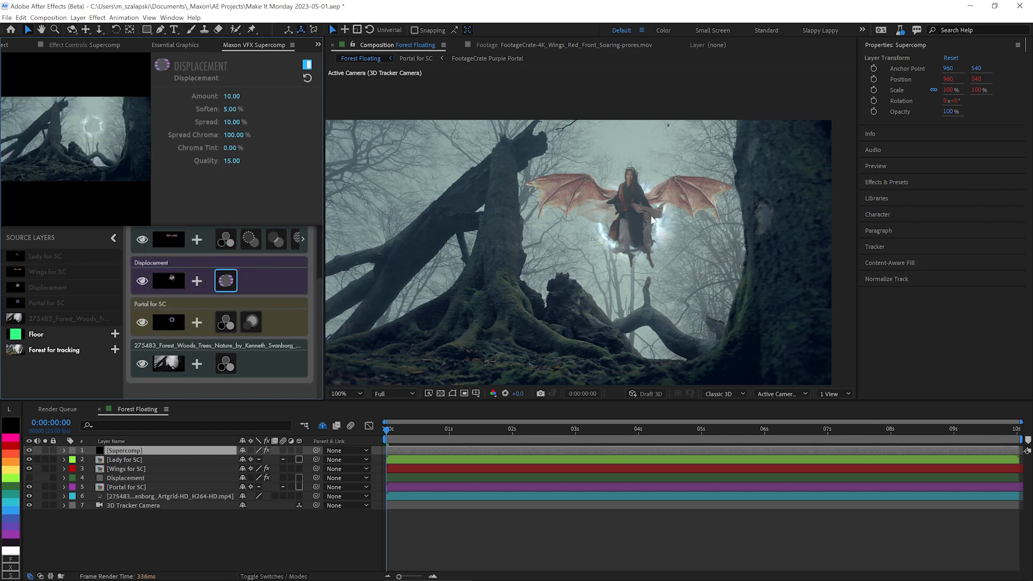
left_click(340, 393)
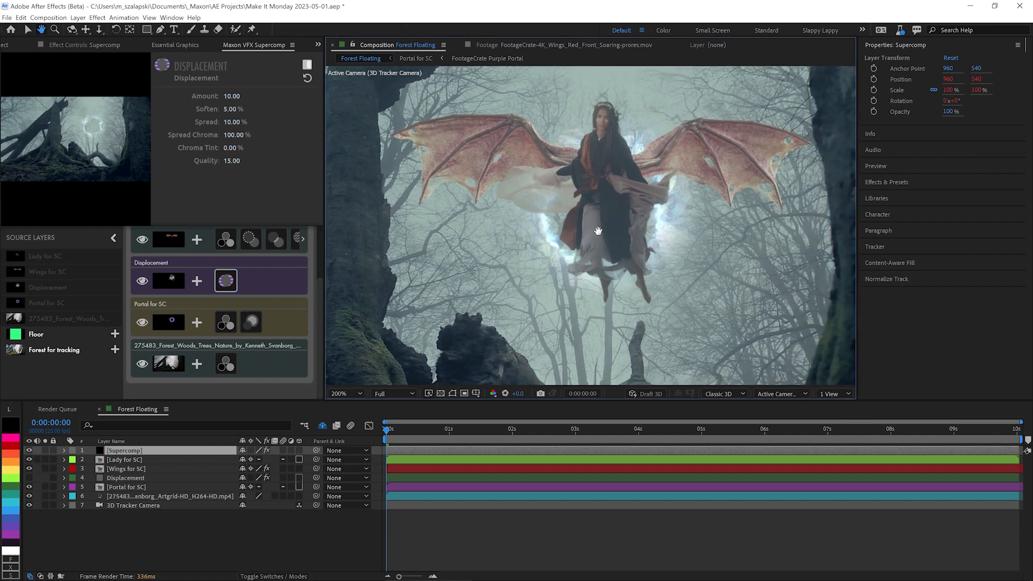
left_click_drag(231, 96, 211, 96)
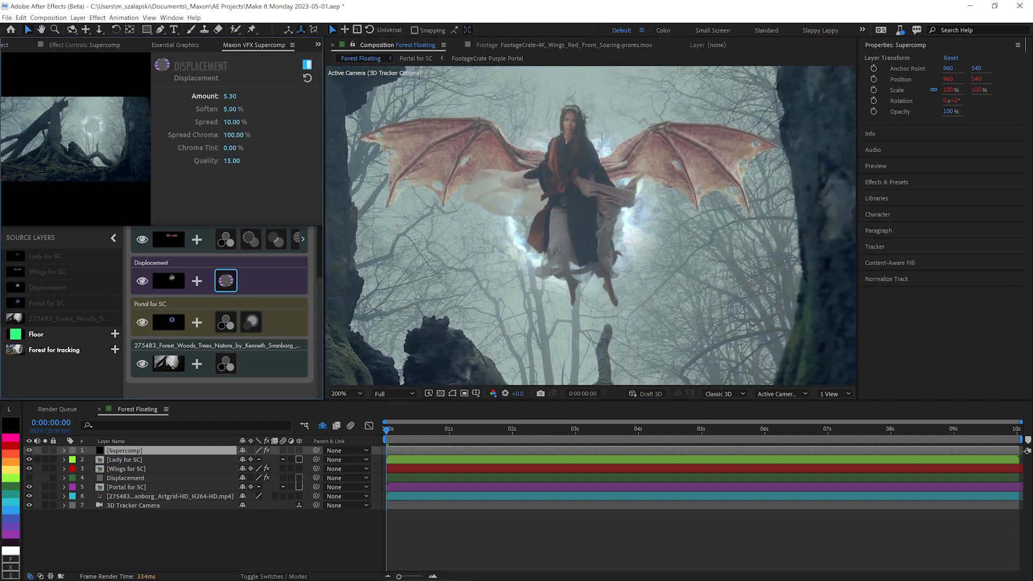
left_click_drag(230, 95, 224, 96)
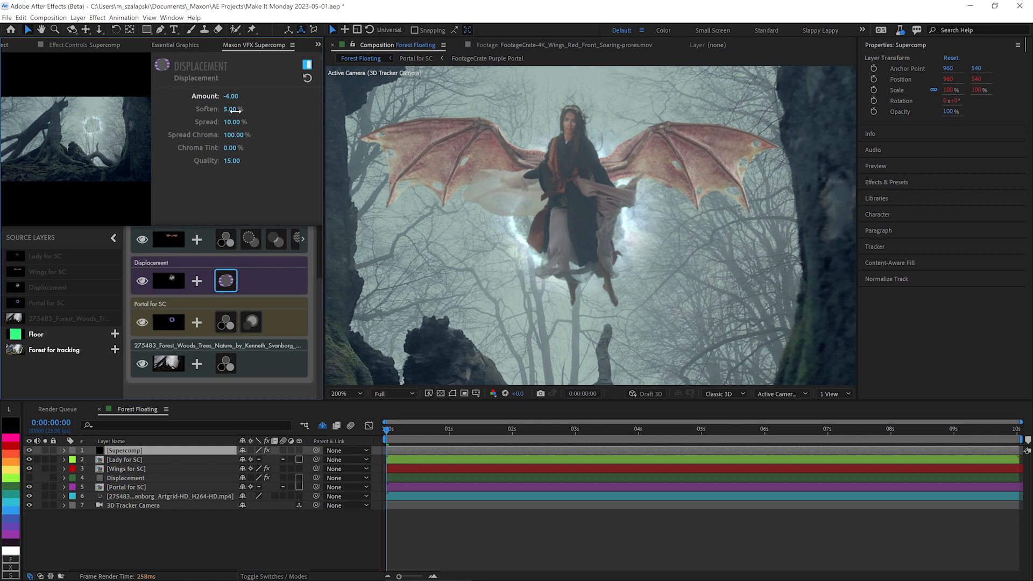
left_click_drag(231, 109, 224, 108)
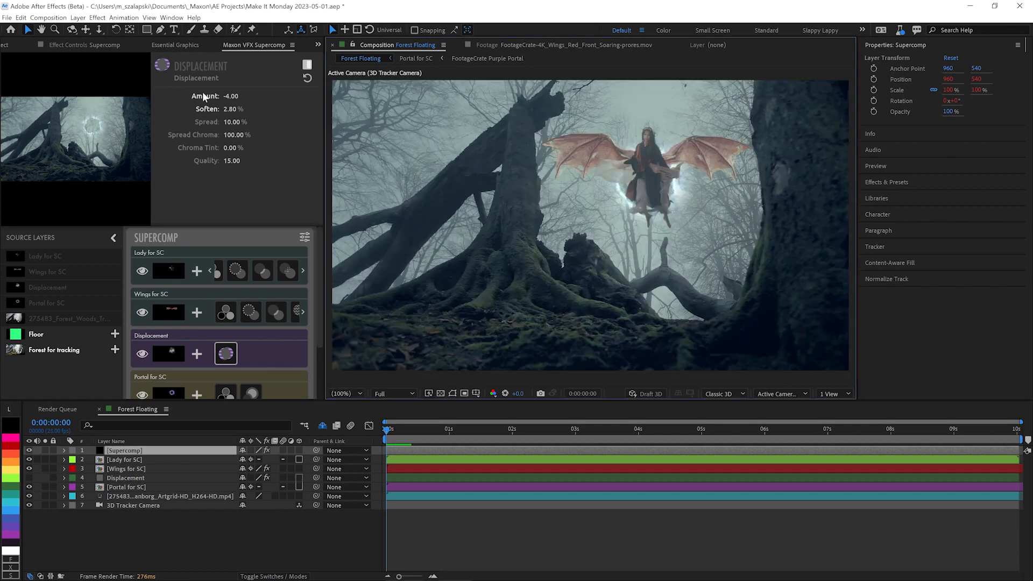
- Create Adjustment Layer 2, apply Magic Bullet Looks, and open the Looks editor
left_click(77, 17)
type("loo")
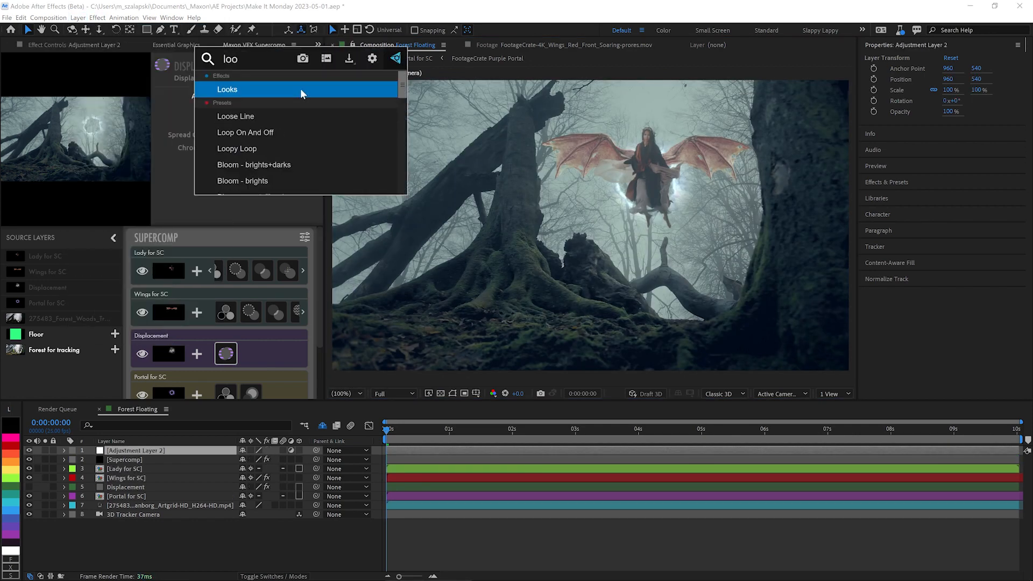
left_click(228, 89)
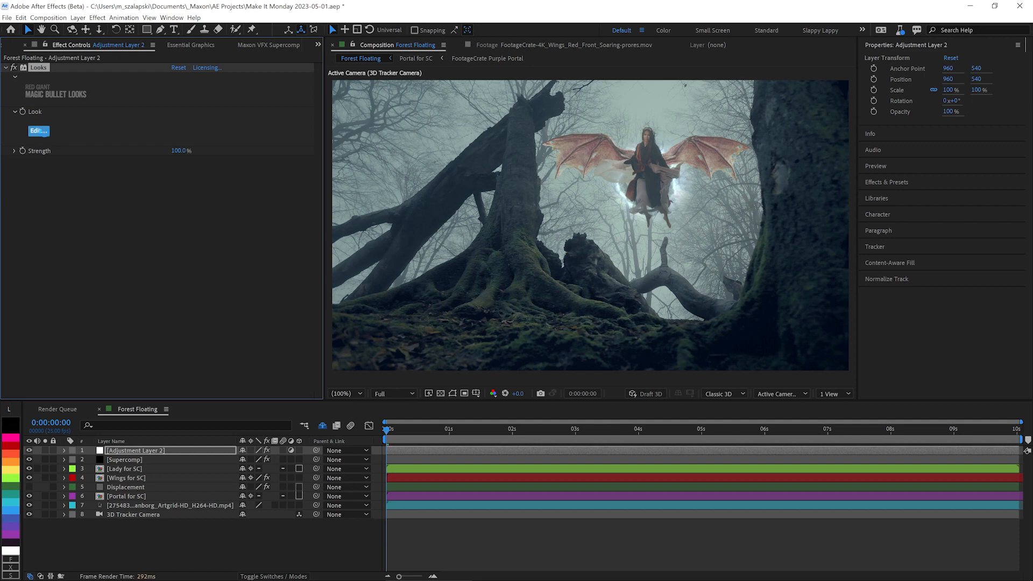
left_click(38, 132)
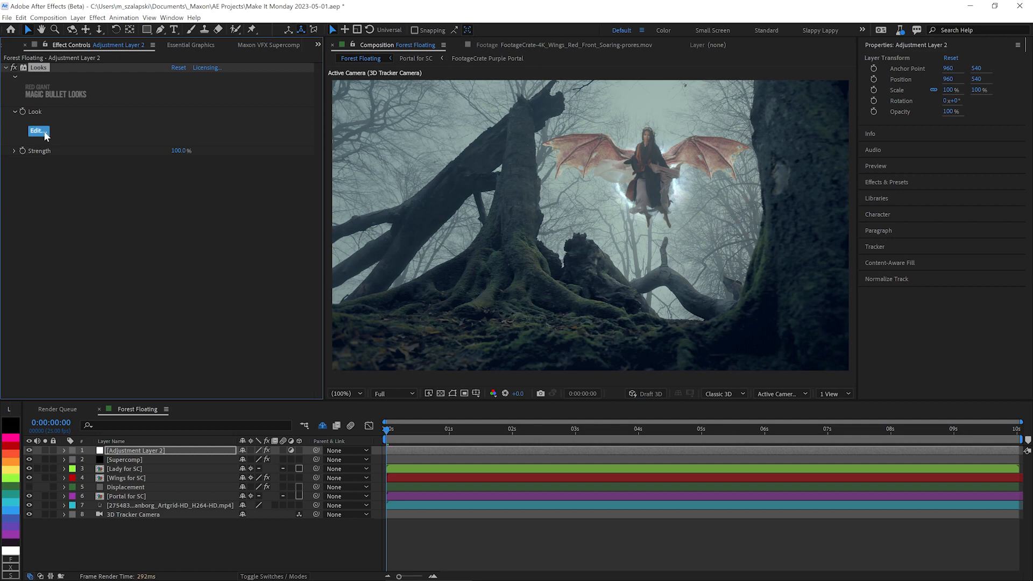
left_click(38, 131)
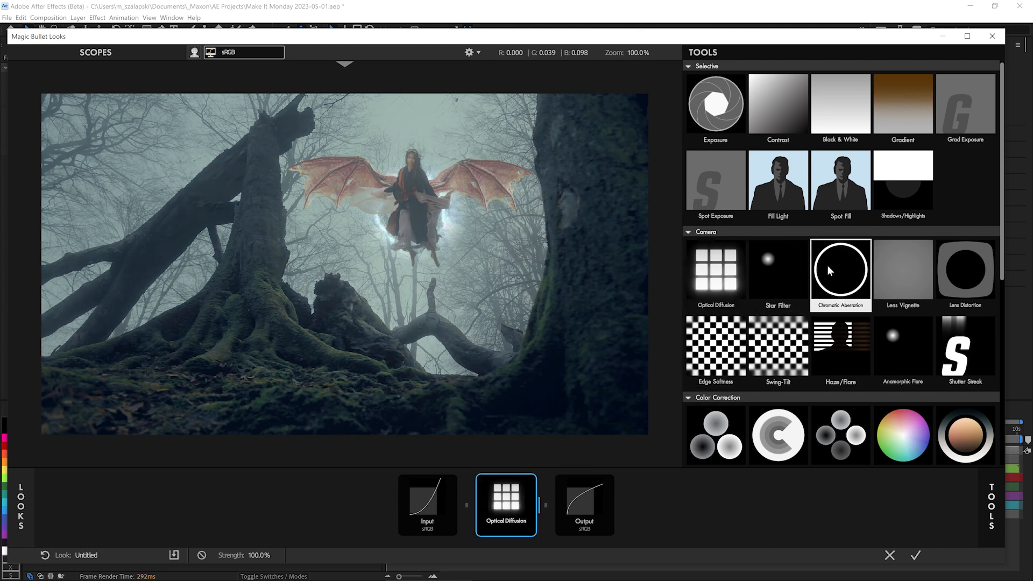
- Add Lens Distortion, Clarity, Mojo II, Halation and Renoiser to the Looks tool chain
left_click(964, 270)
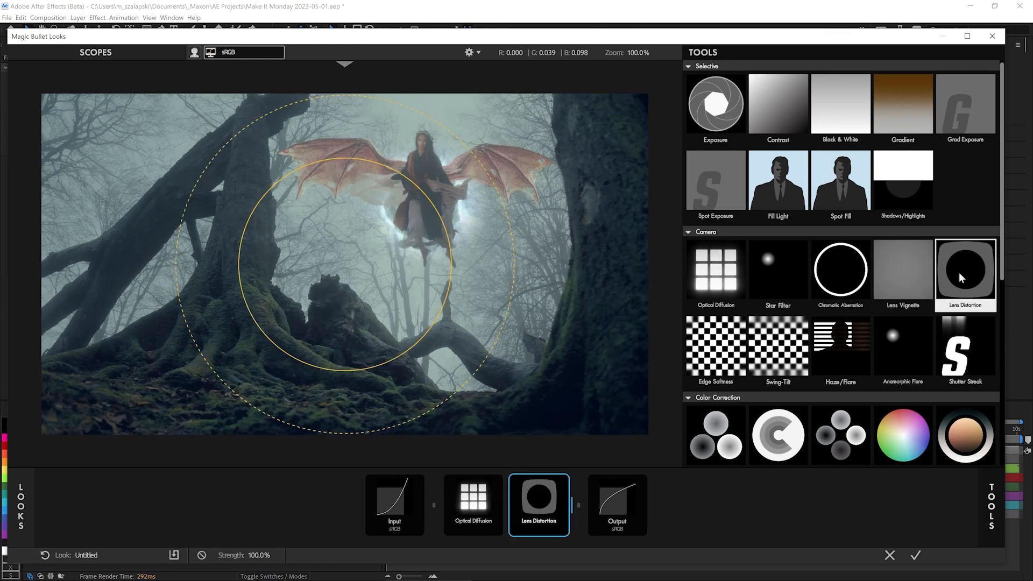
scroll("down", 3)
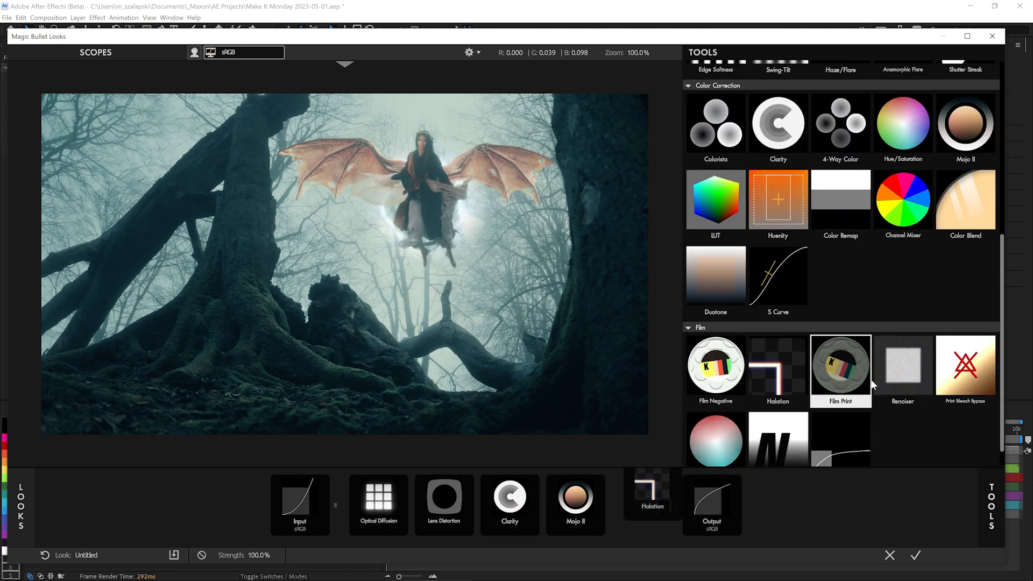
left_click(904, 366)
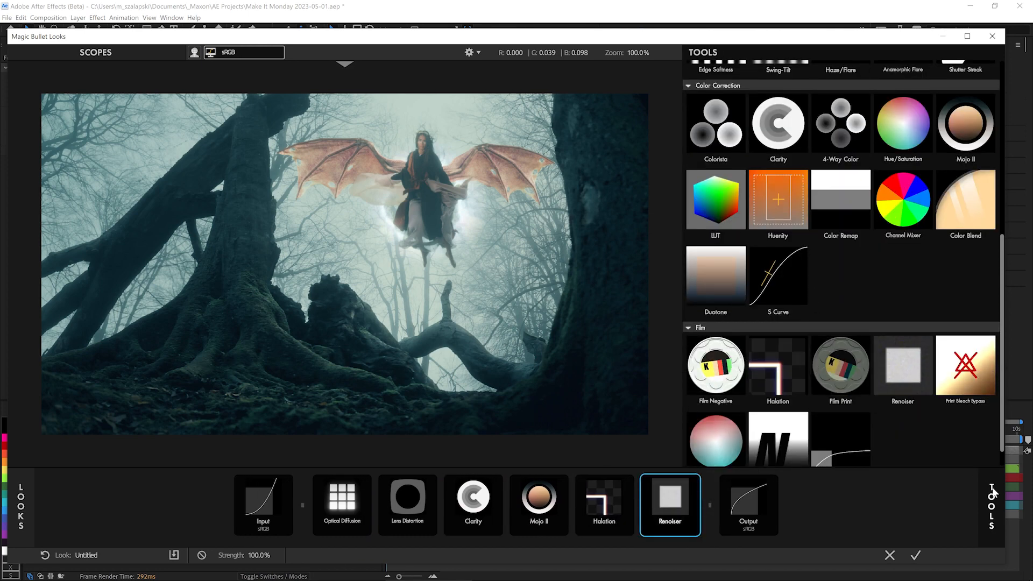
- Set Optical Diffusion to the Pro Mist 1/4 preset and bypass the other added tools
left_click(341, 505)
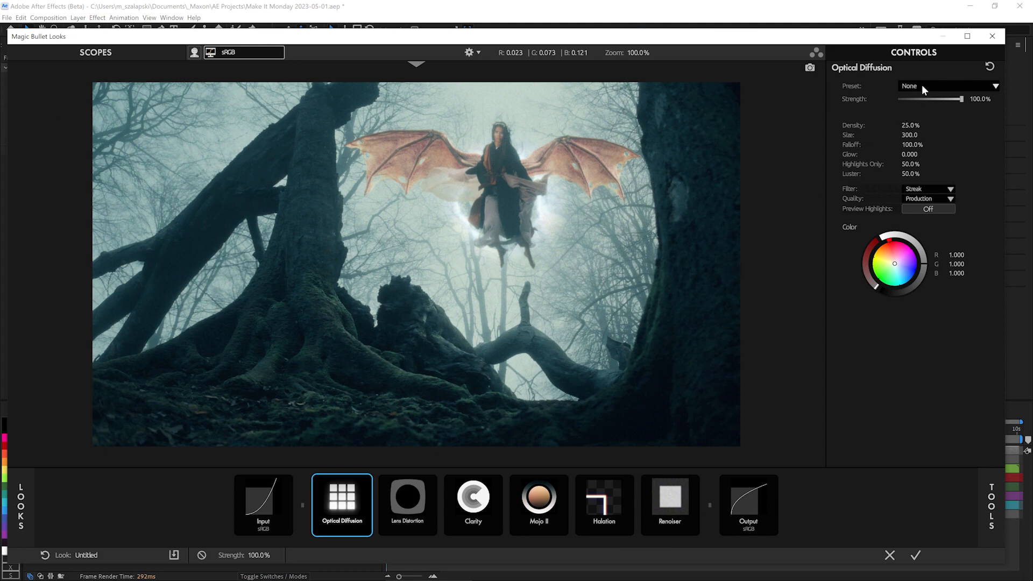
left_click(948, 85)
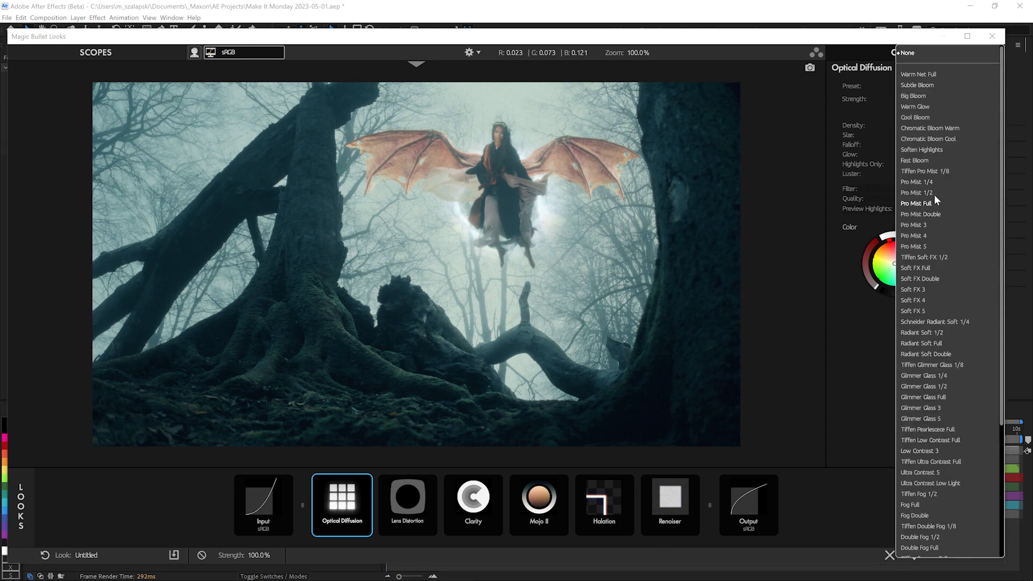
left_click(917, 182)
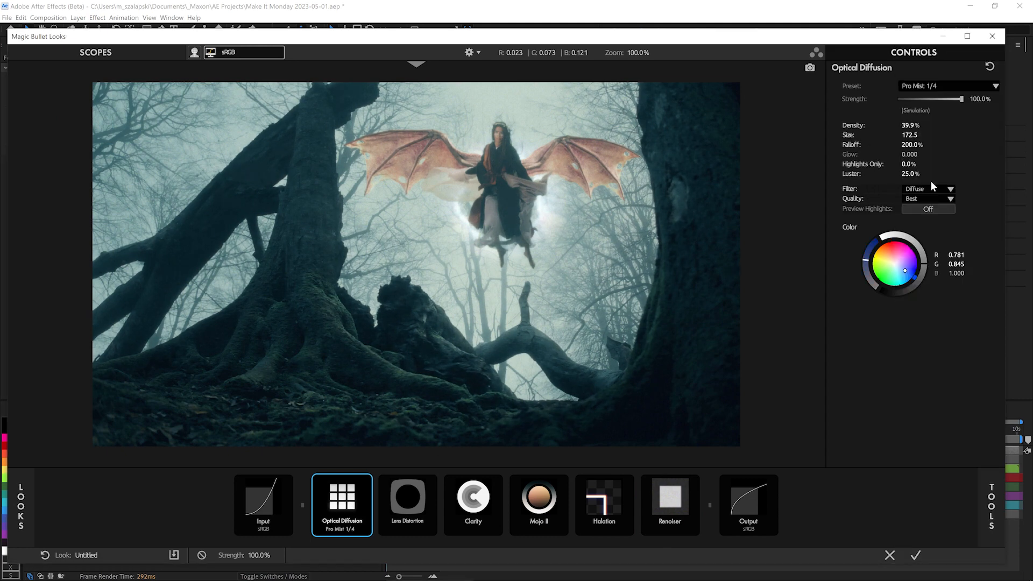
left_click(473, 504)
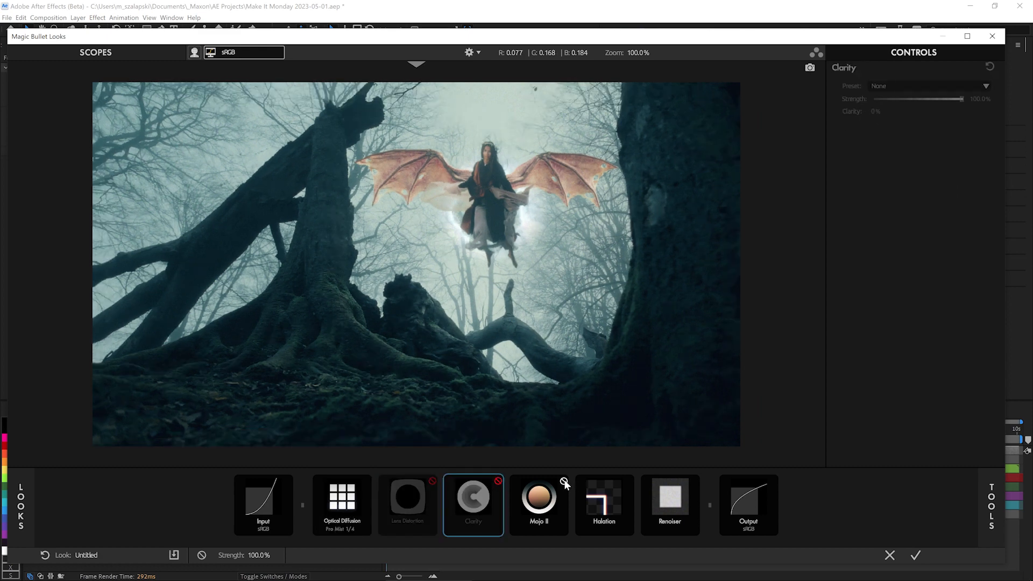
left_click(669, 504)
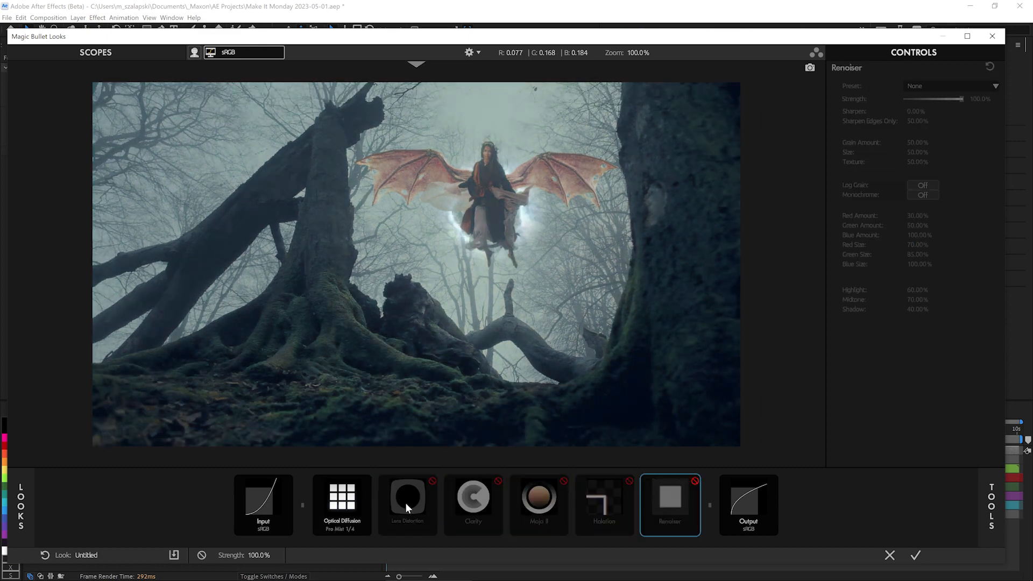
left_click(341, 495)
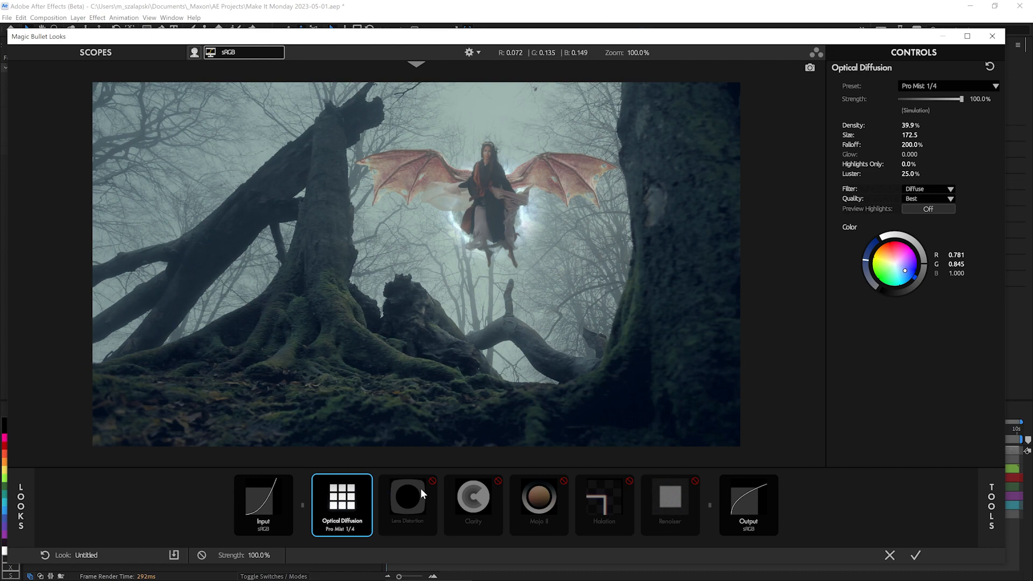
- Re-enable Lens Distortion (-9.5%), Clarity (+10.8%) and Mojo II at 8.2%
left_click(407, 505)
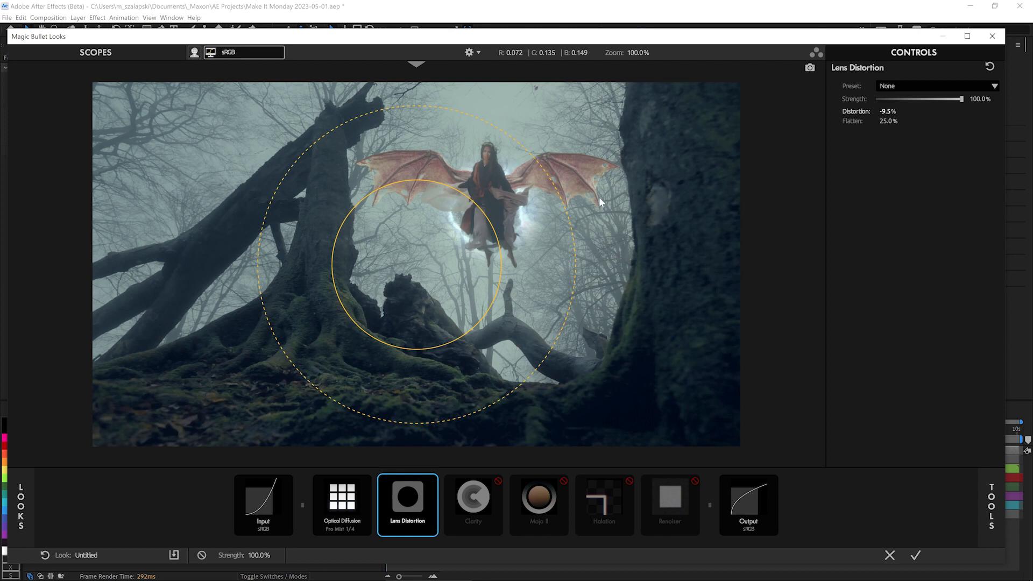
mouse_move(778, 176)
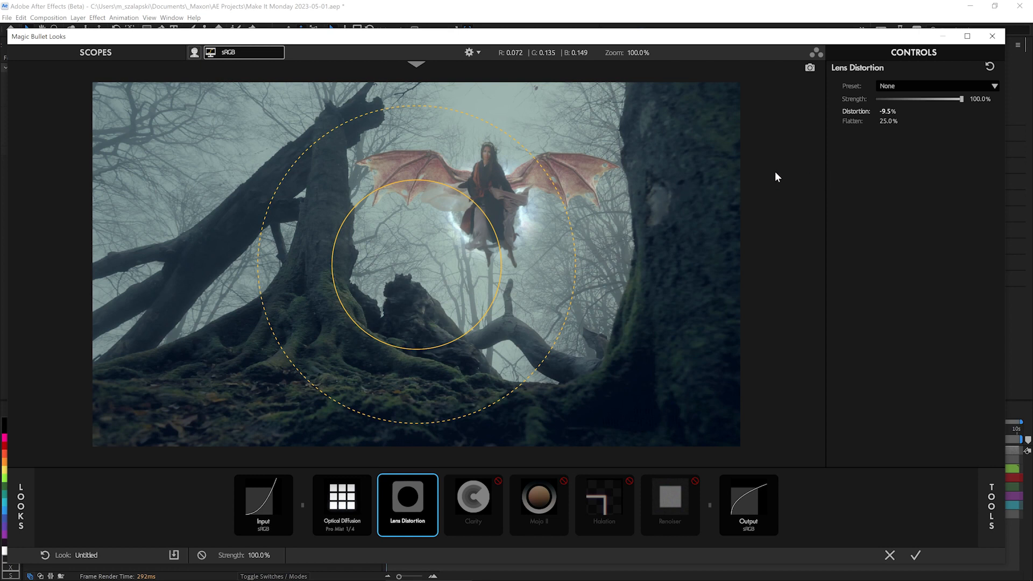
left_click(472, 505)
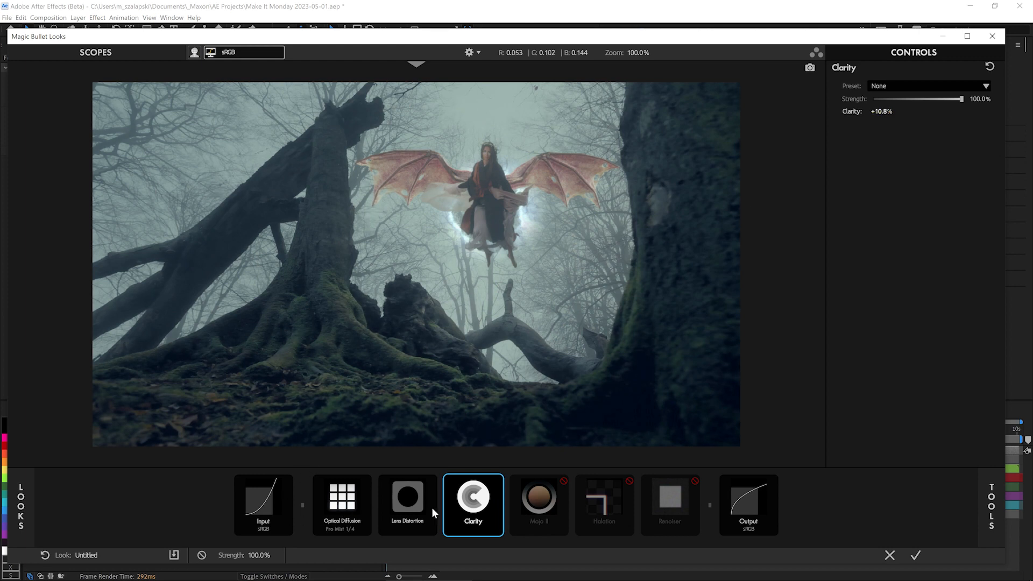
left_click(538, 504)
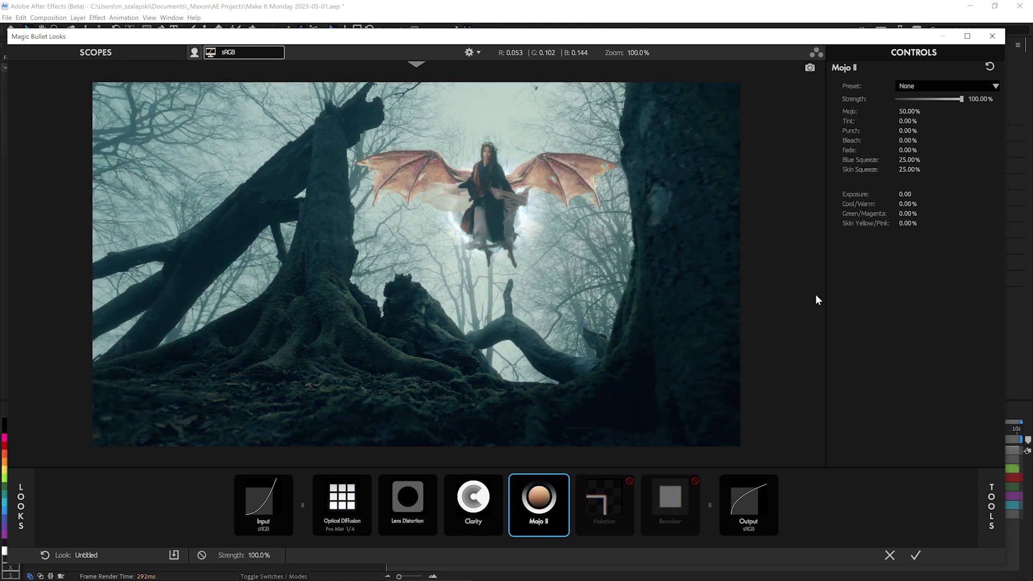
left_click_drag(956, 111, 916, 111)
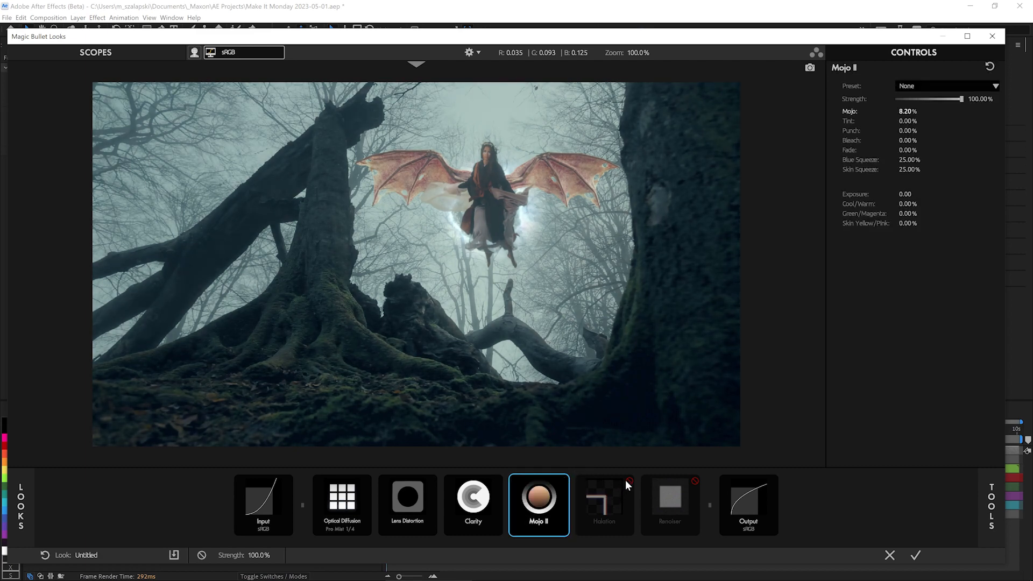
- Re-enable Halation with the Modern 35 preset and turn Renoiser grain back on
left_click(604, 504)
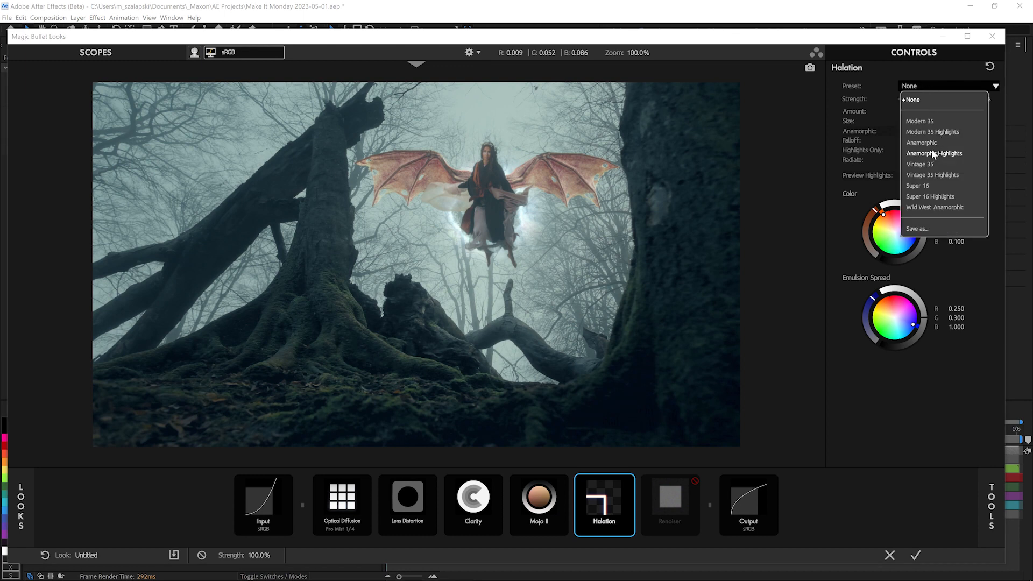
left_click(920, 121)
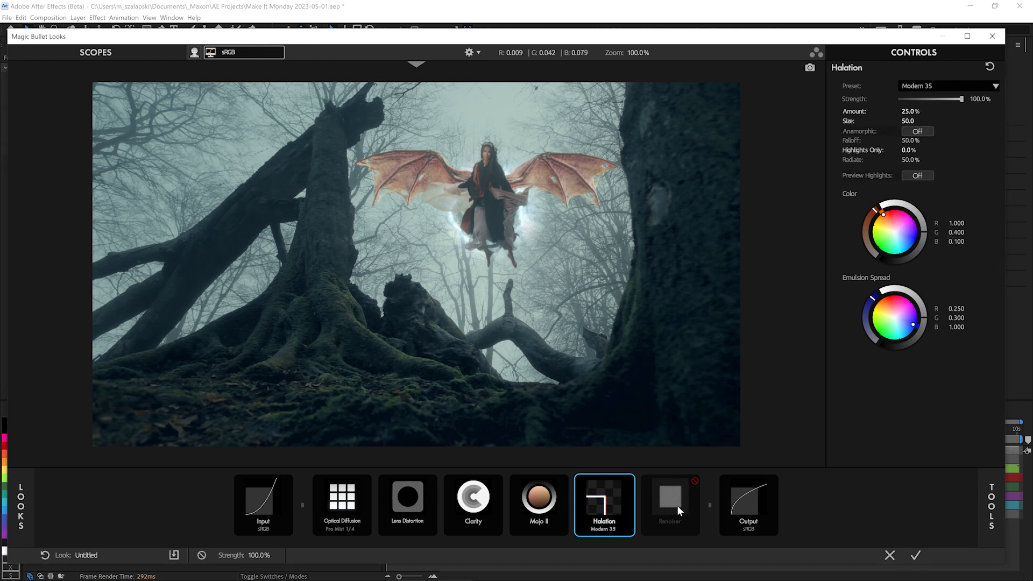
left_click(669, 505)
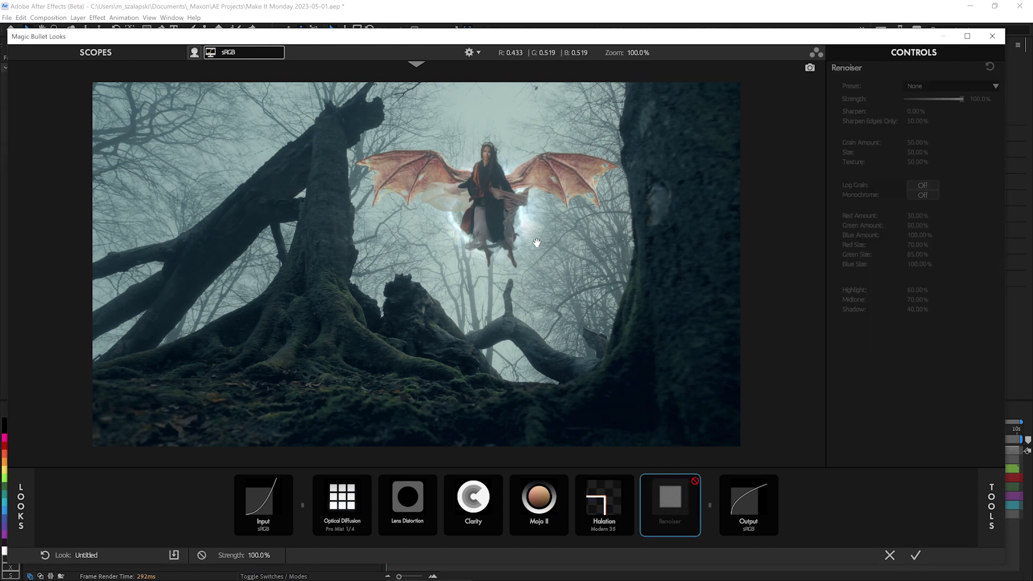
left_click(669, 504)
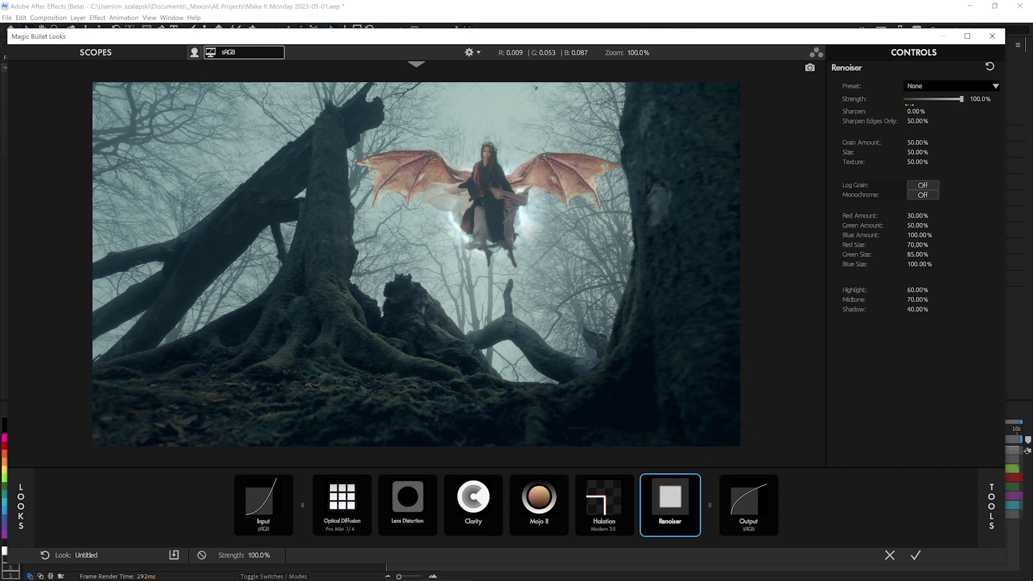